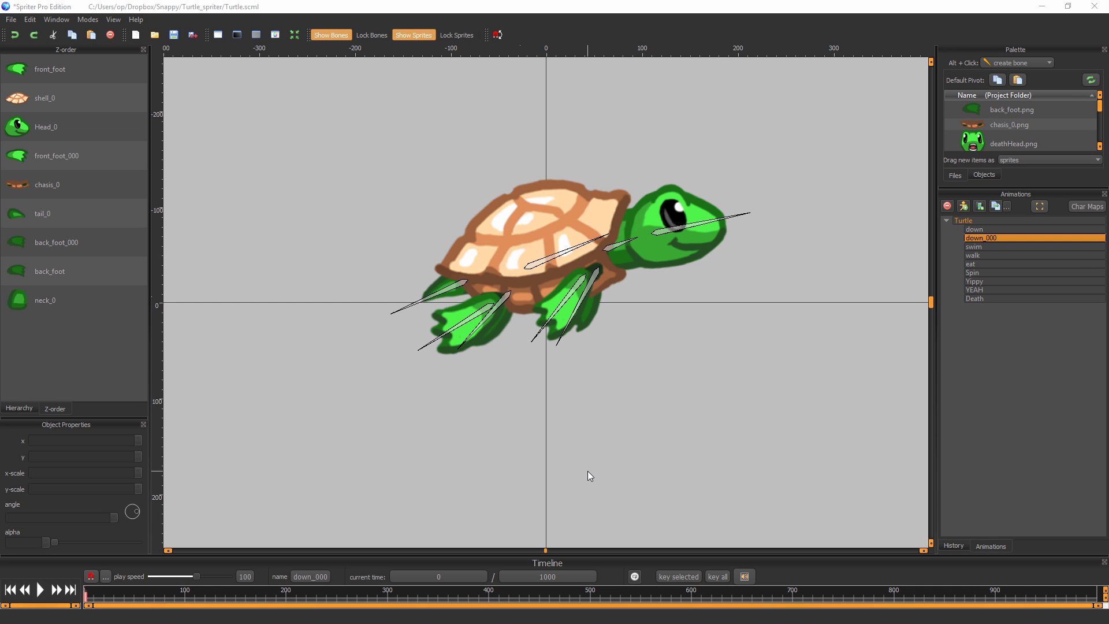
mouse_move(584, 554)
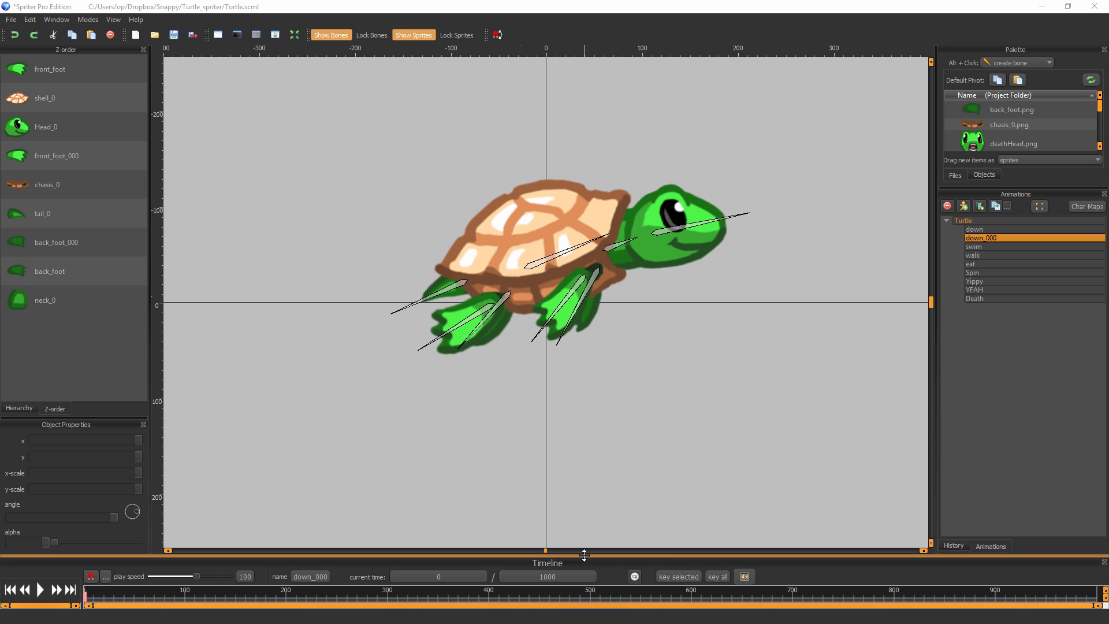
- Select the 'down' animation in the Animations panel and play it through to 1000 ms
left_click(983, 229)
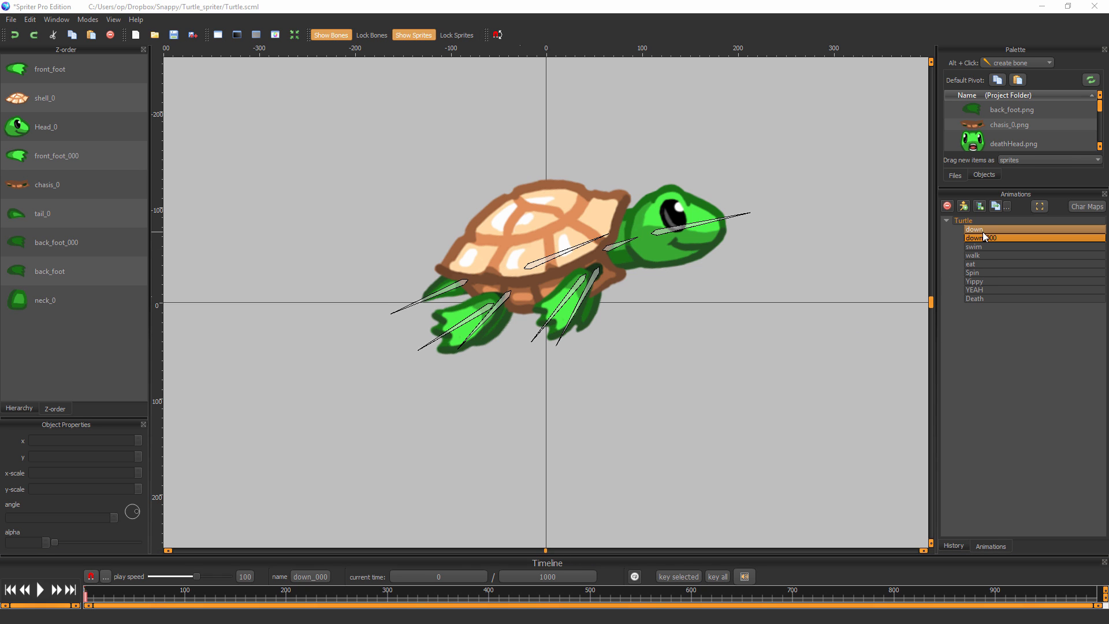
left_click(975, 228)
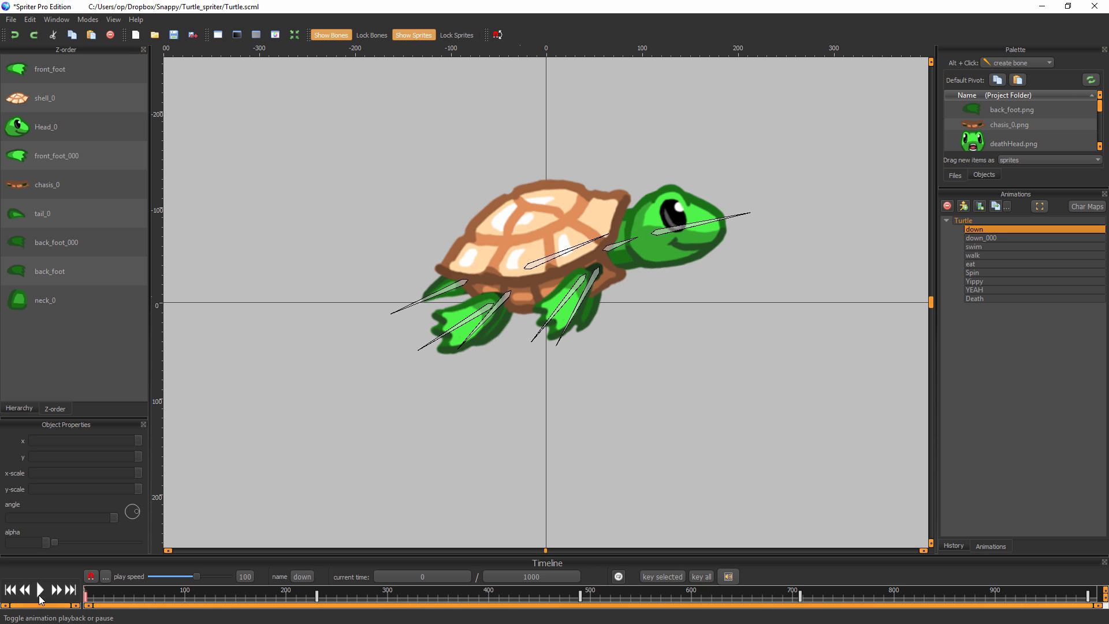
left_click(40, 591)
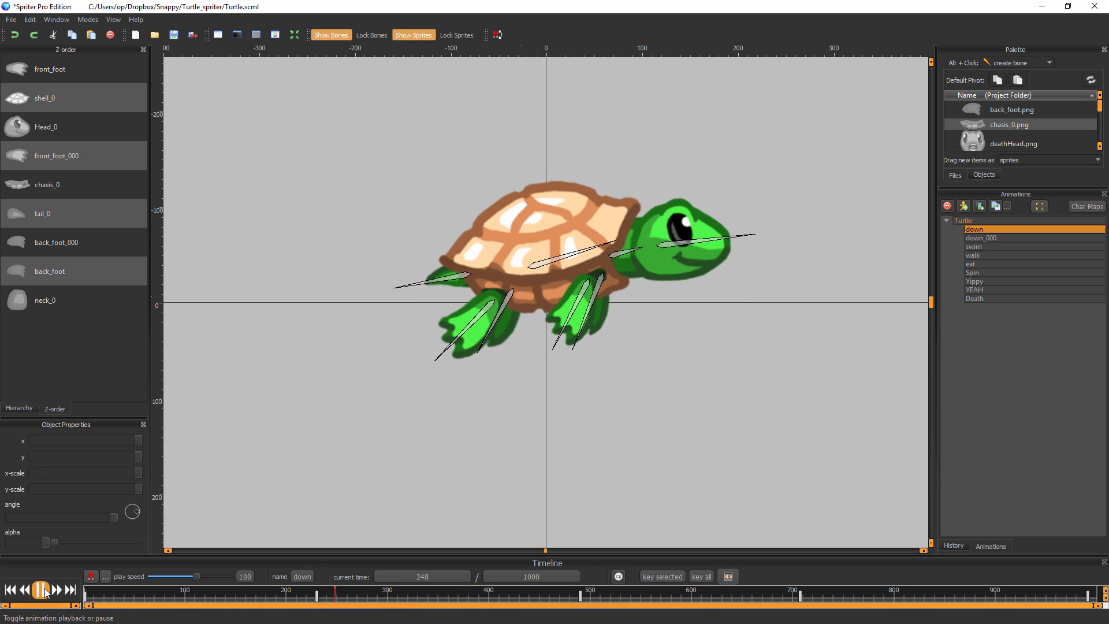
left_click(39, 591)
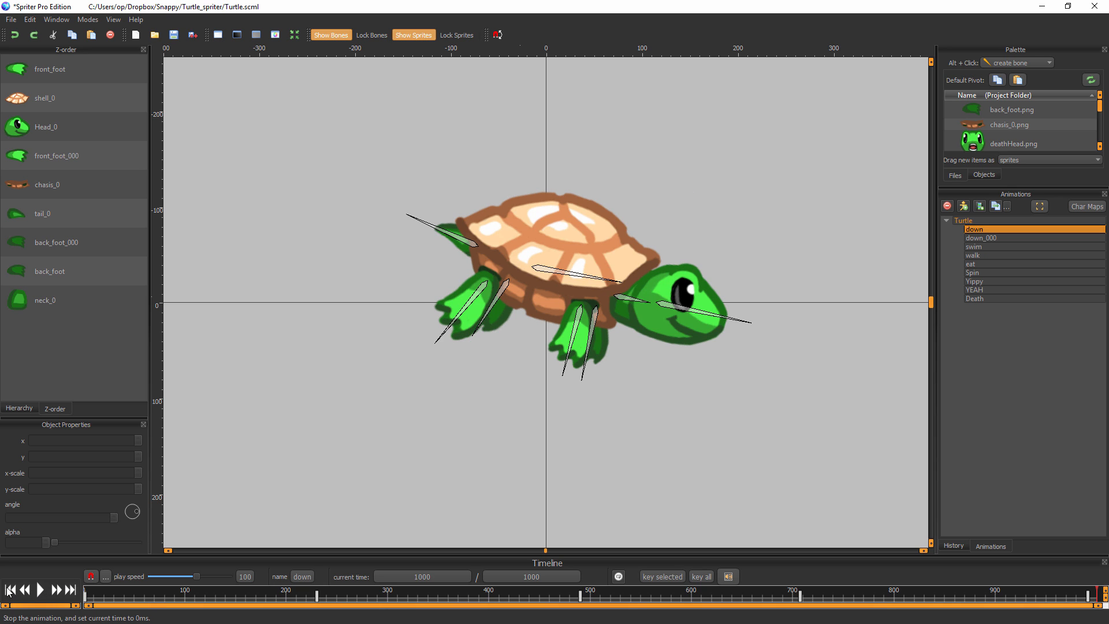
left_click(84, 604)
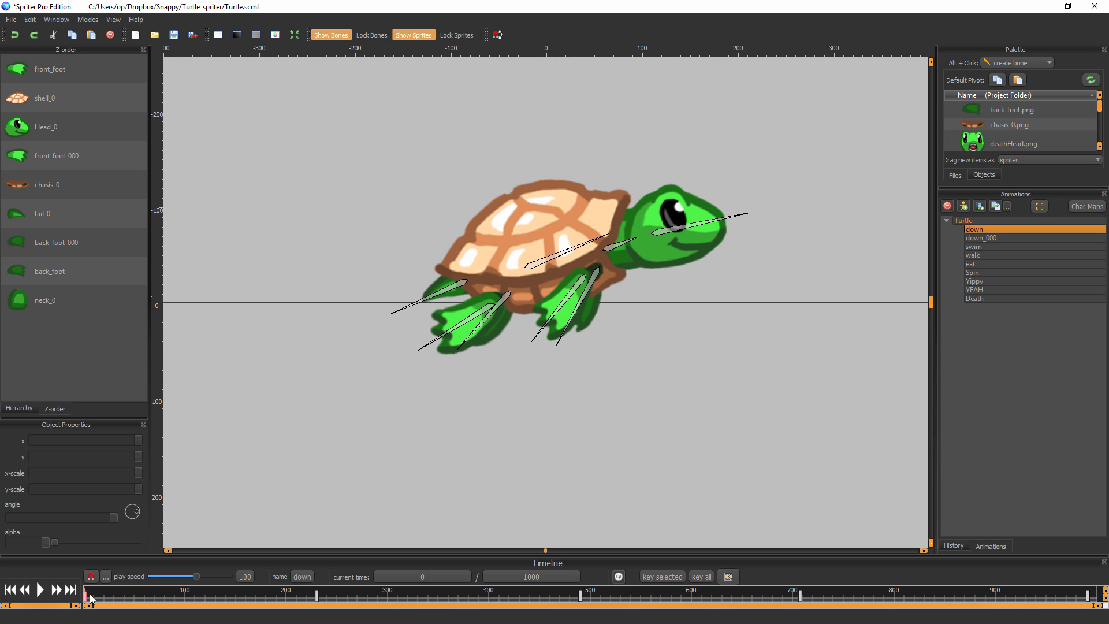
mouse_move(140, 583)
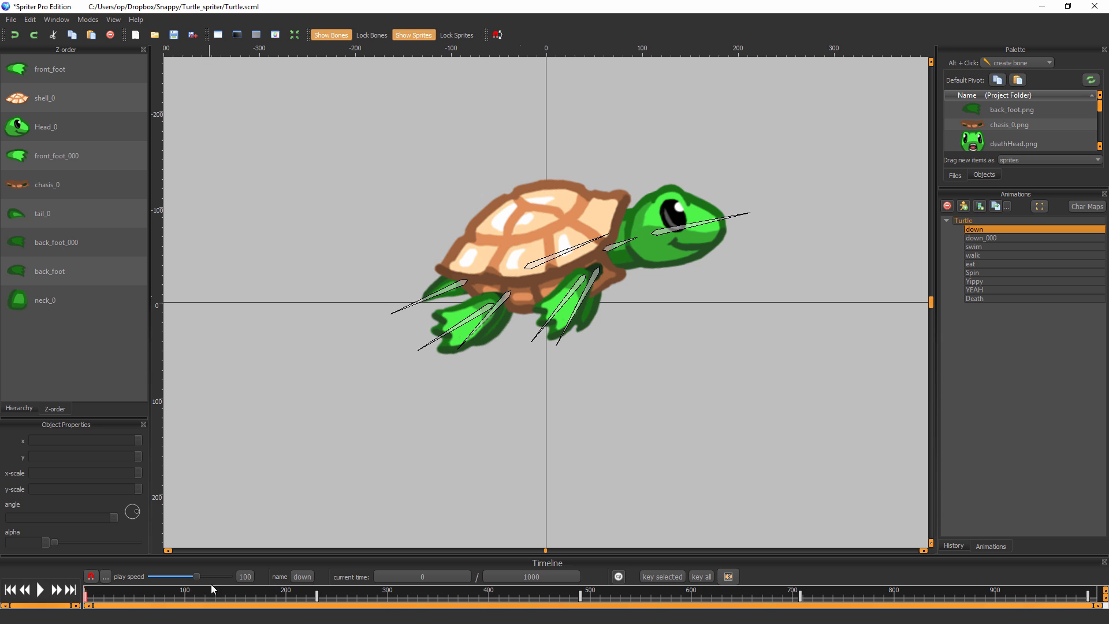
mouse_move(185, 566)
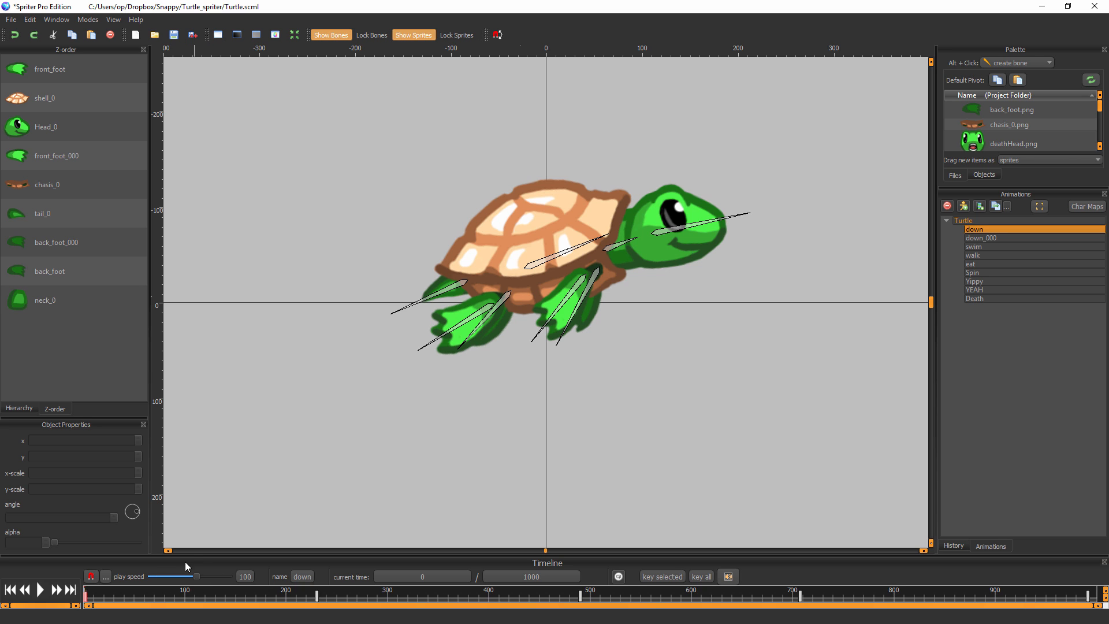
mouse_move(684, 253)
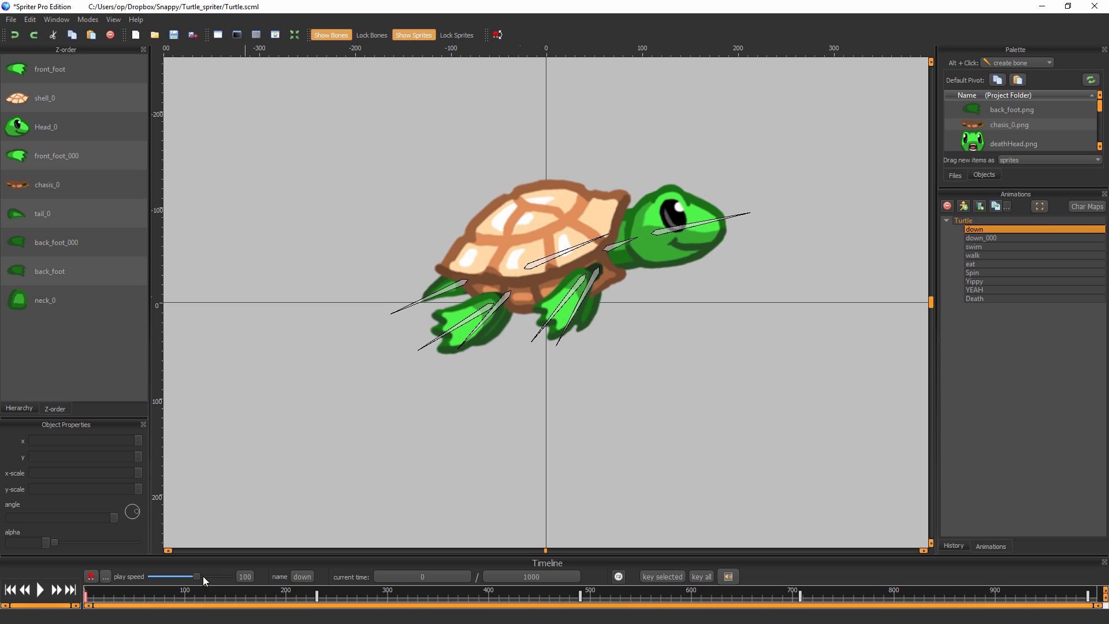
left_click_drag(204, 577, 193, 578)
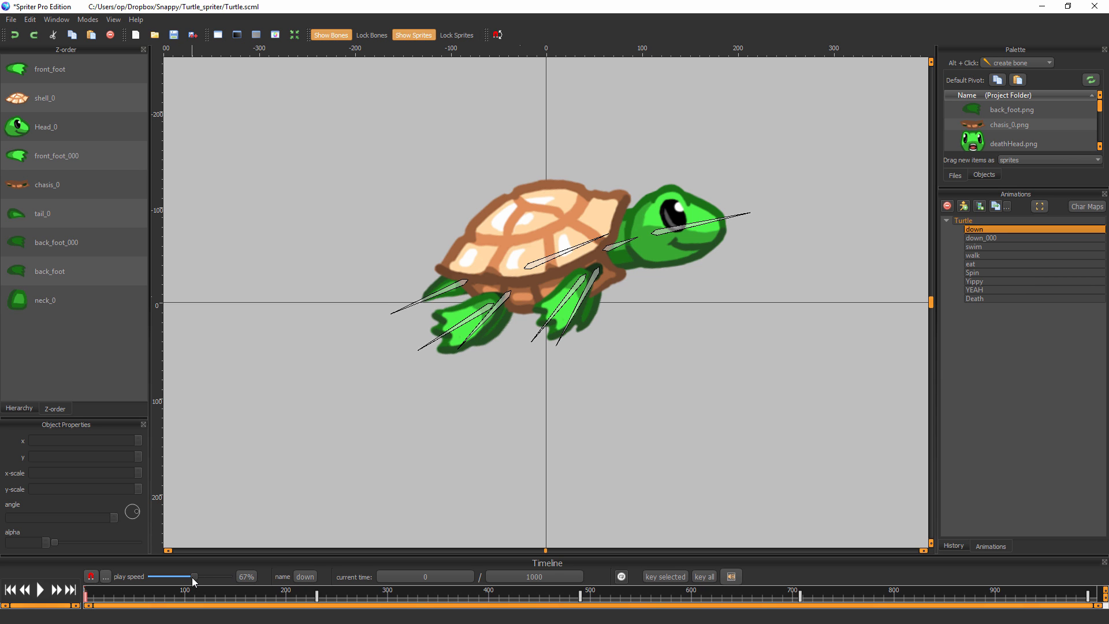
left_click_drag(194, 578, 187, 577)
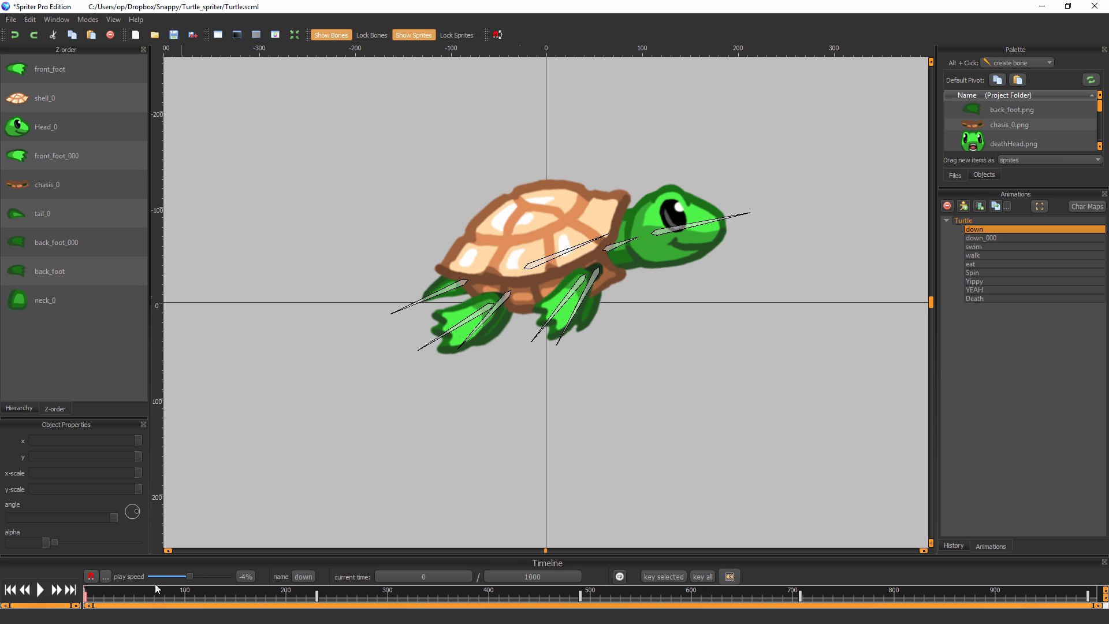
left_click(41, 590)
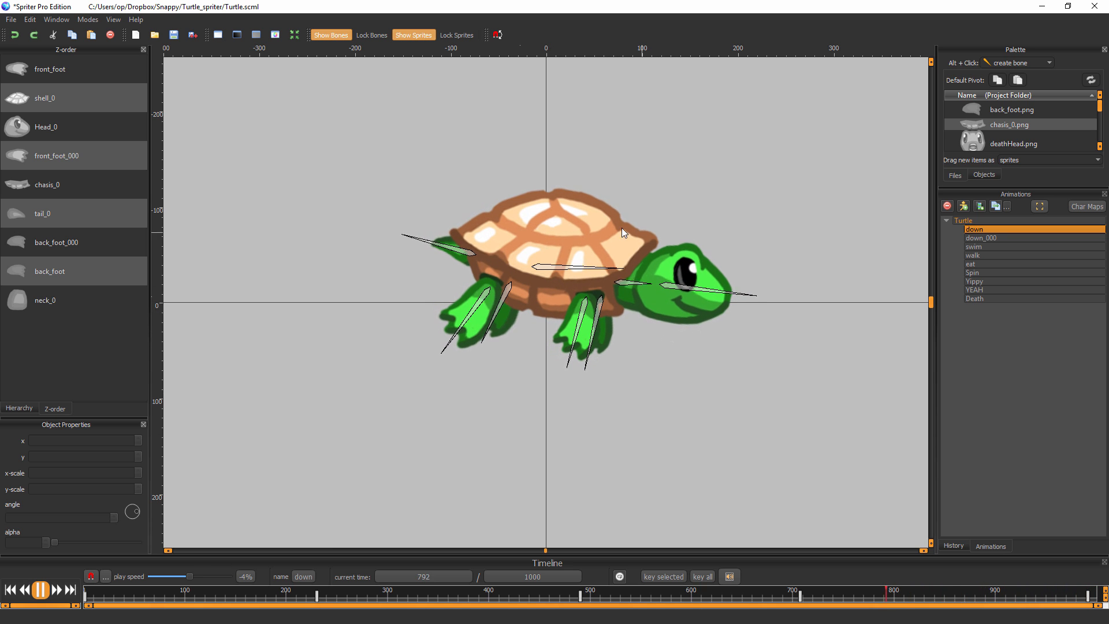
left_click(40, 590)
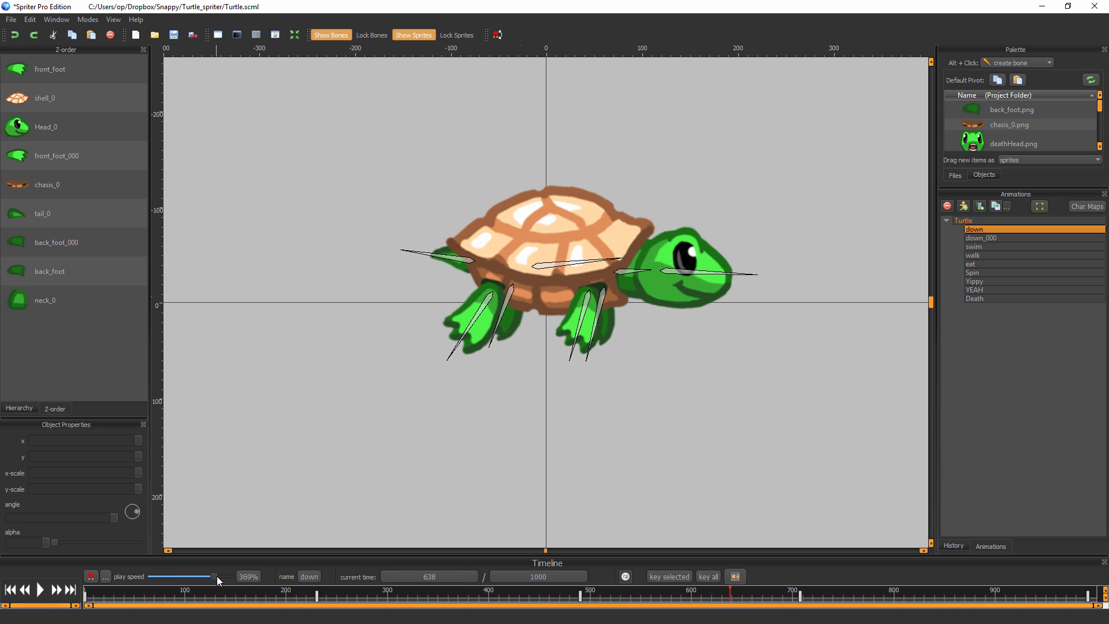
left_click_drag(217, 577, 157, 577)
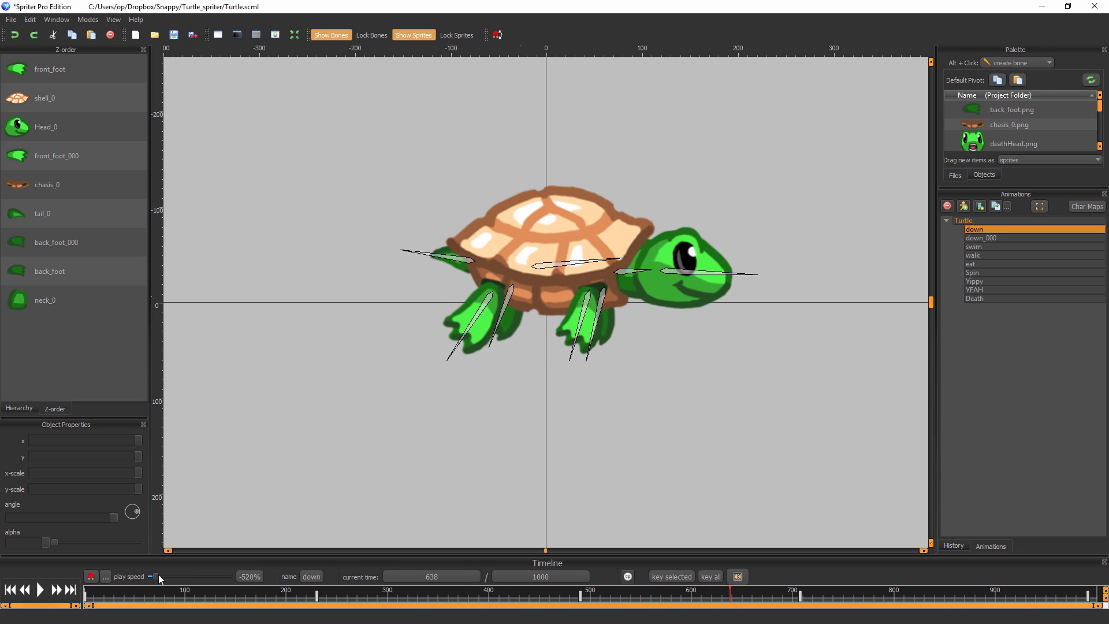
left_click_drag(148, 577, 185, 577)
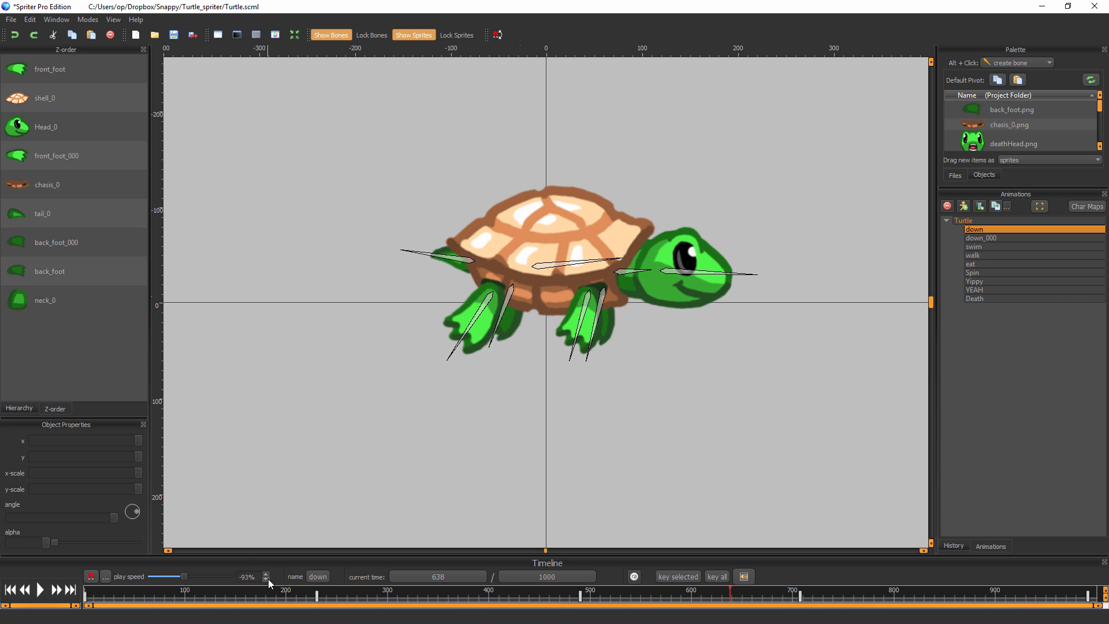
left_click(266, 579)
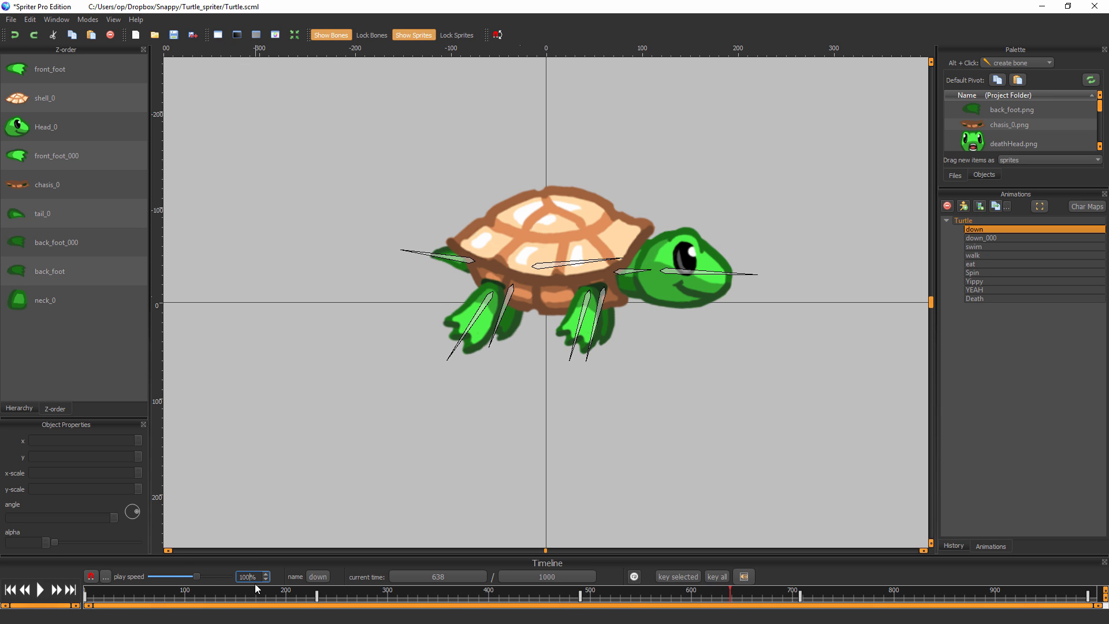
mouse_move(433, 609)
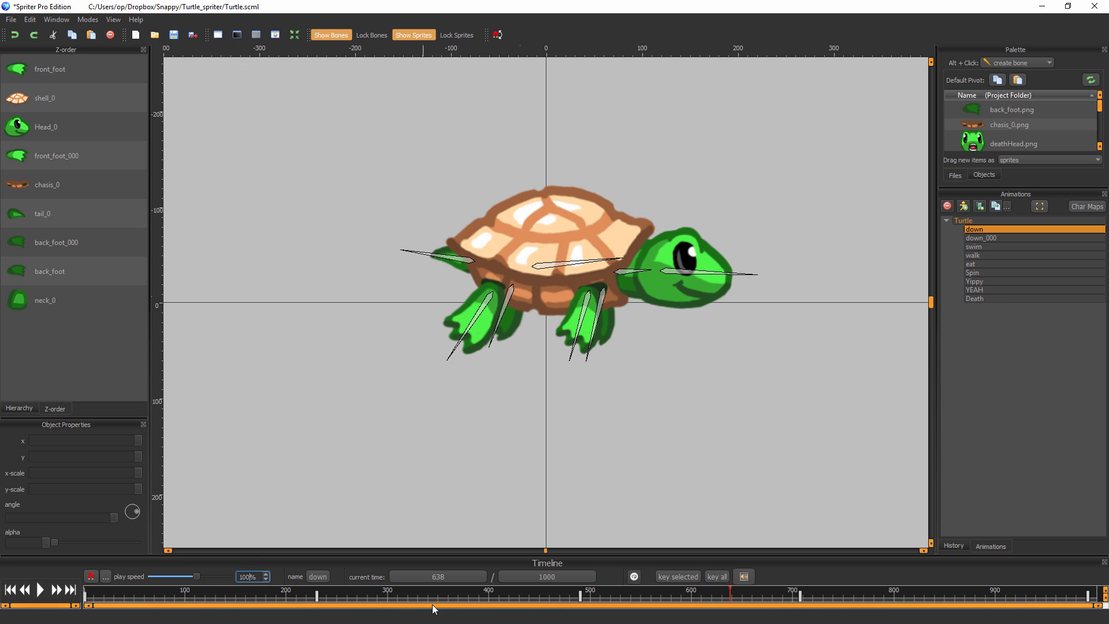
left_click(547, 576)
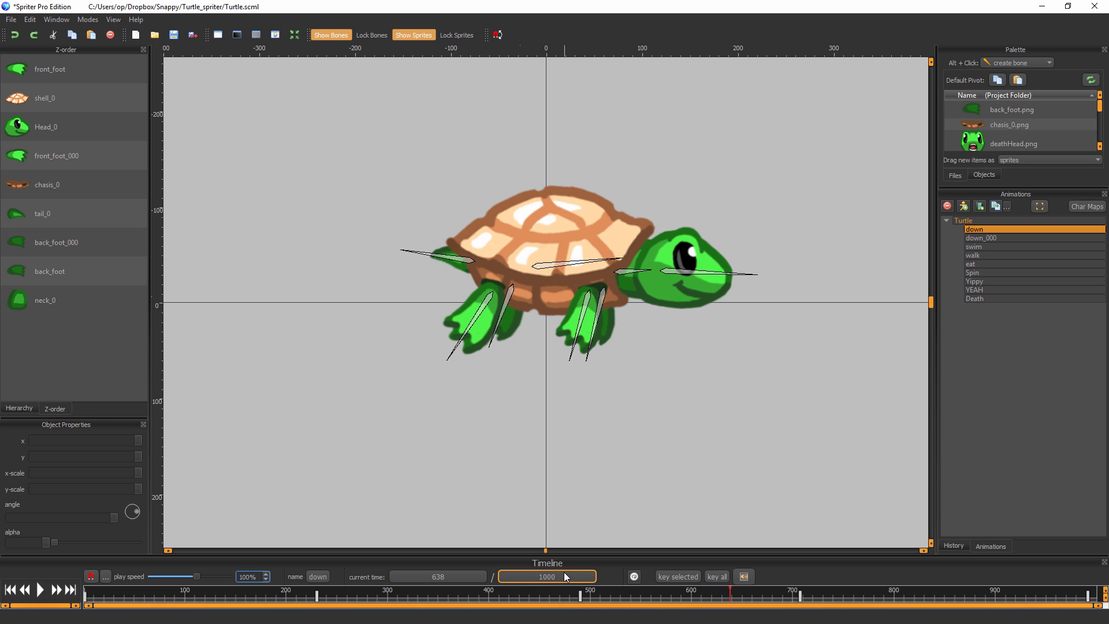
mouse_move(575, 578)
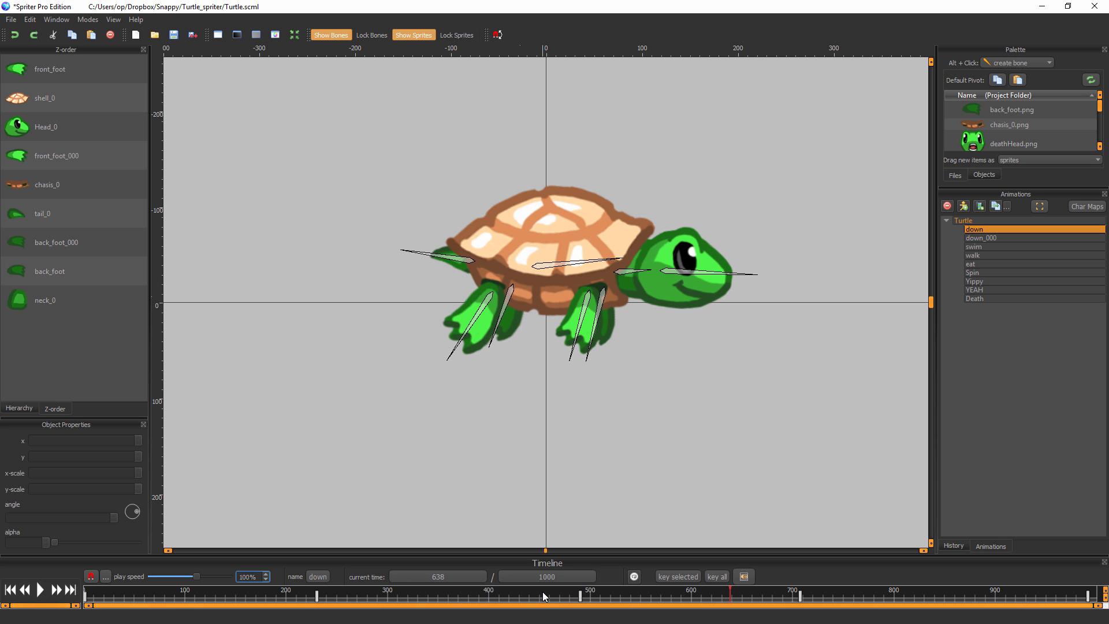
mouse_move(653, 600)
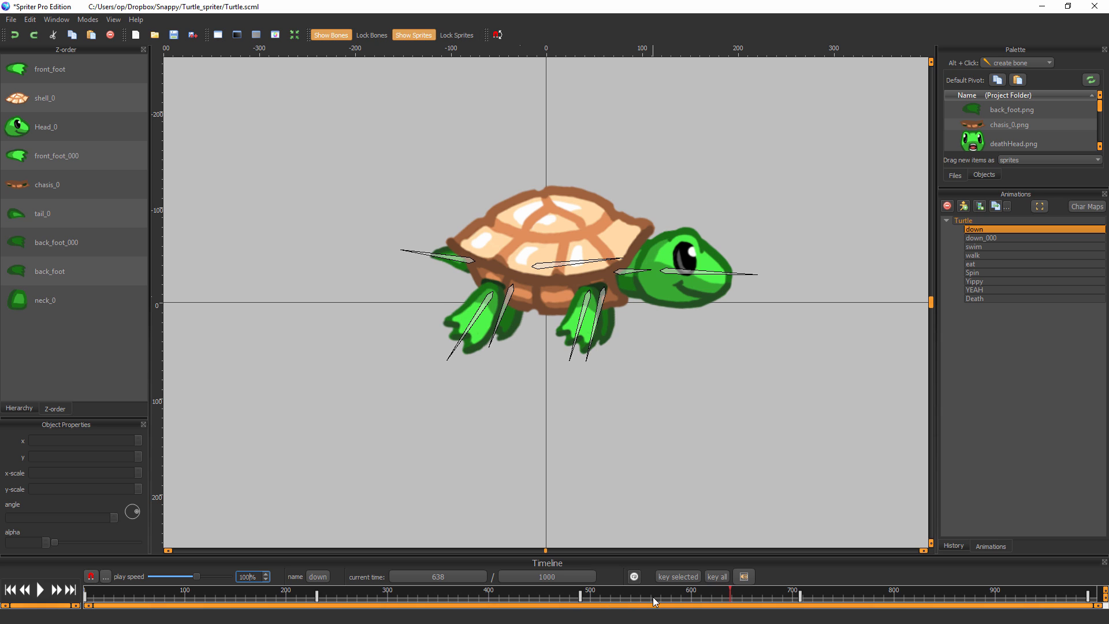
mouse_move(551, 595)
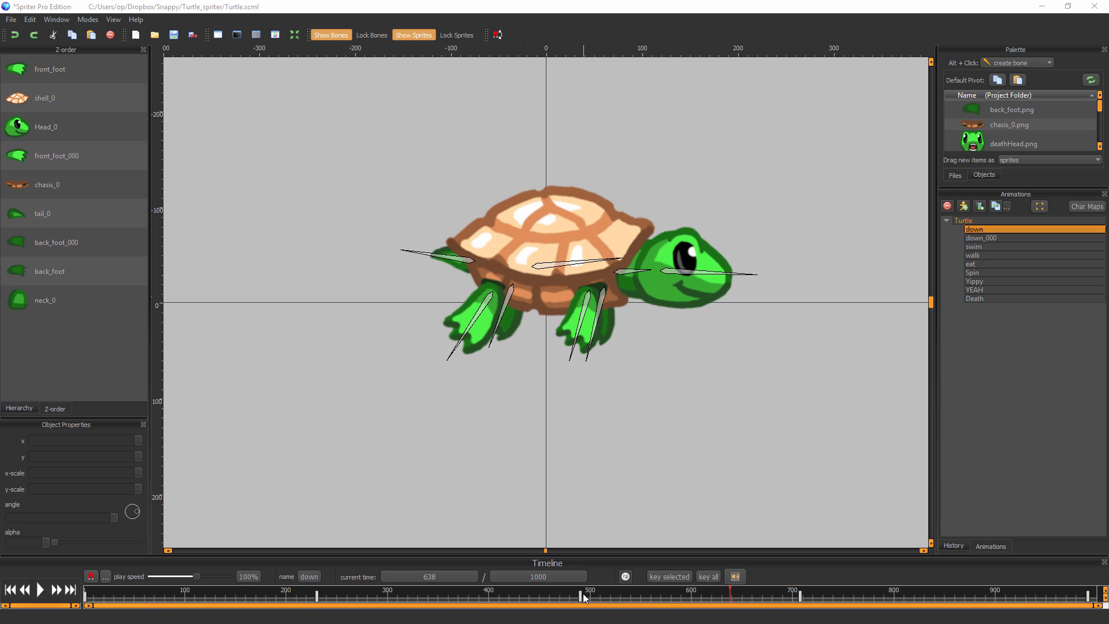
mouse_move(995, 237)
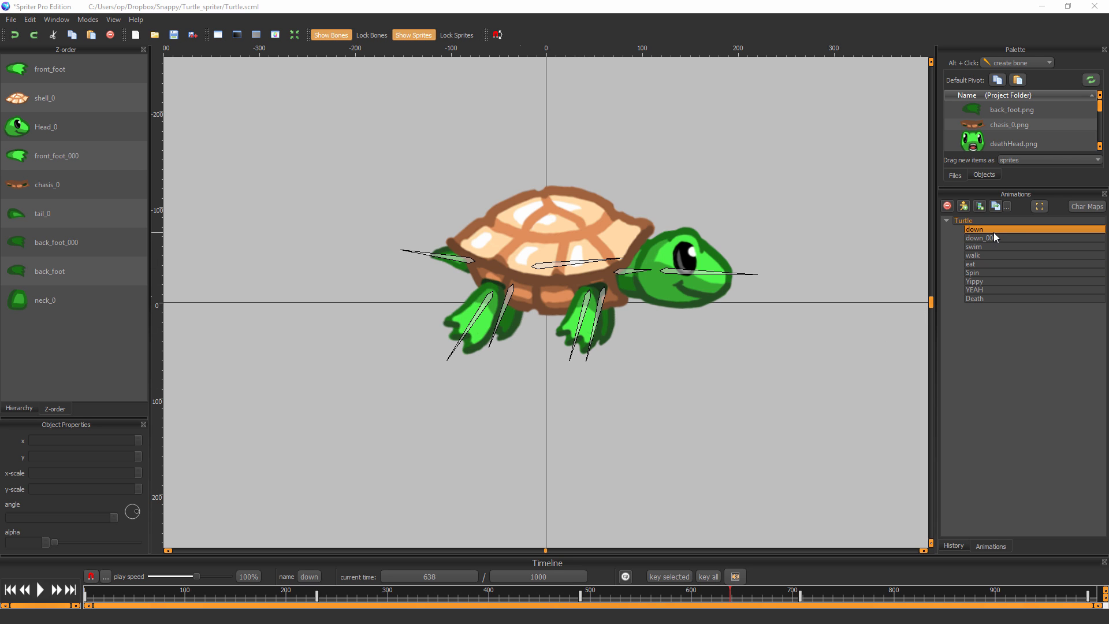
mouse_move(850, 605)
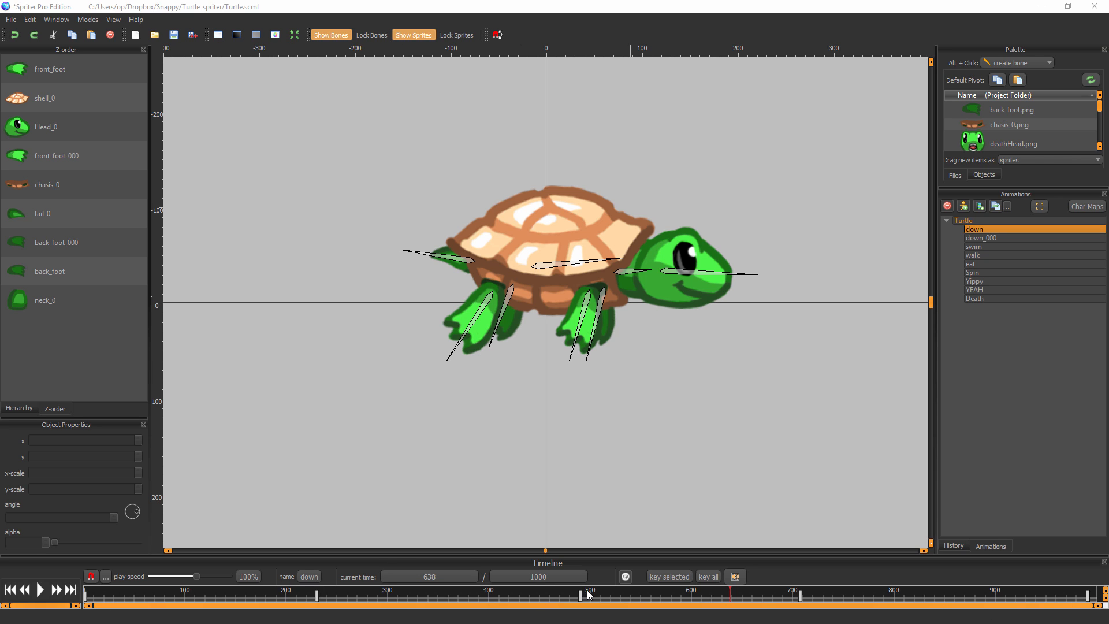
mouse_move(564, 593)
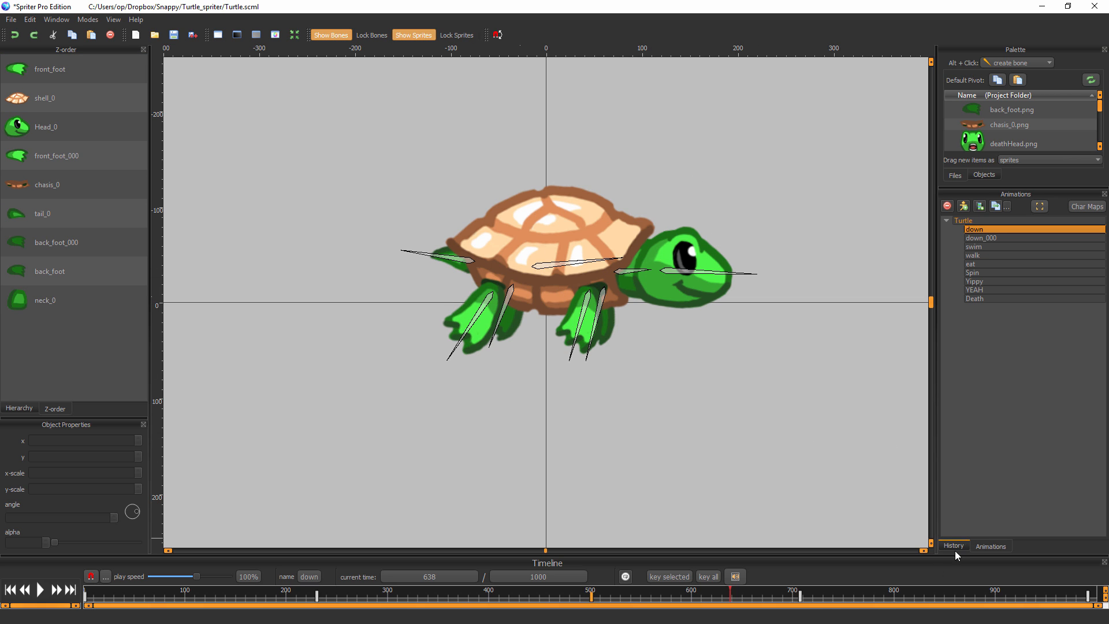
mouse_move(561, 599)
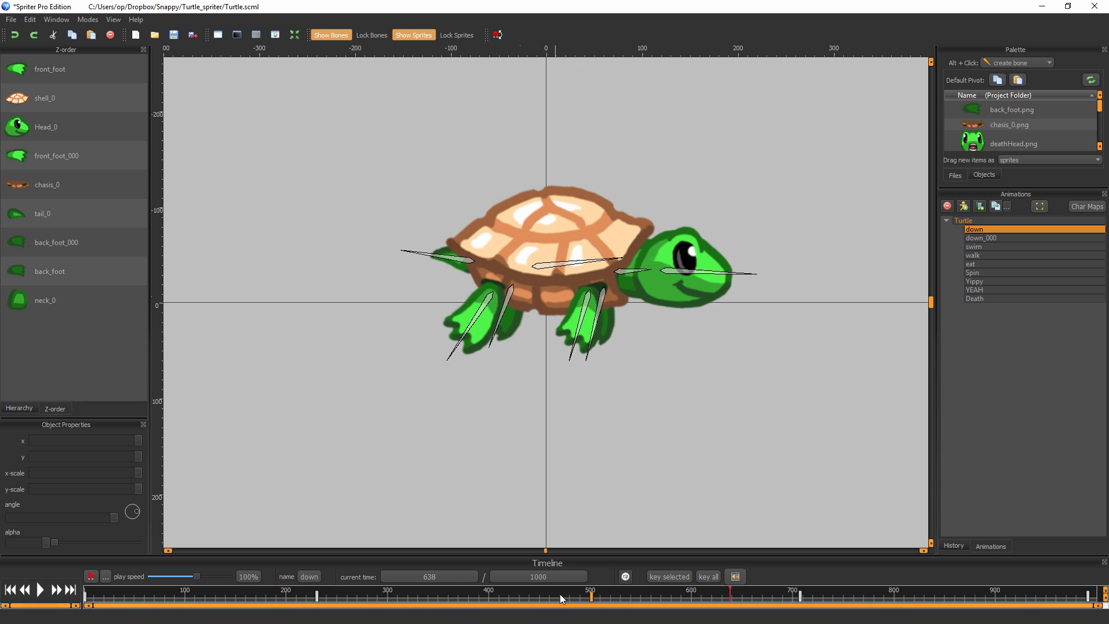
mouse_move(592, 592)
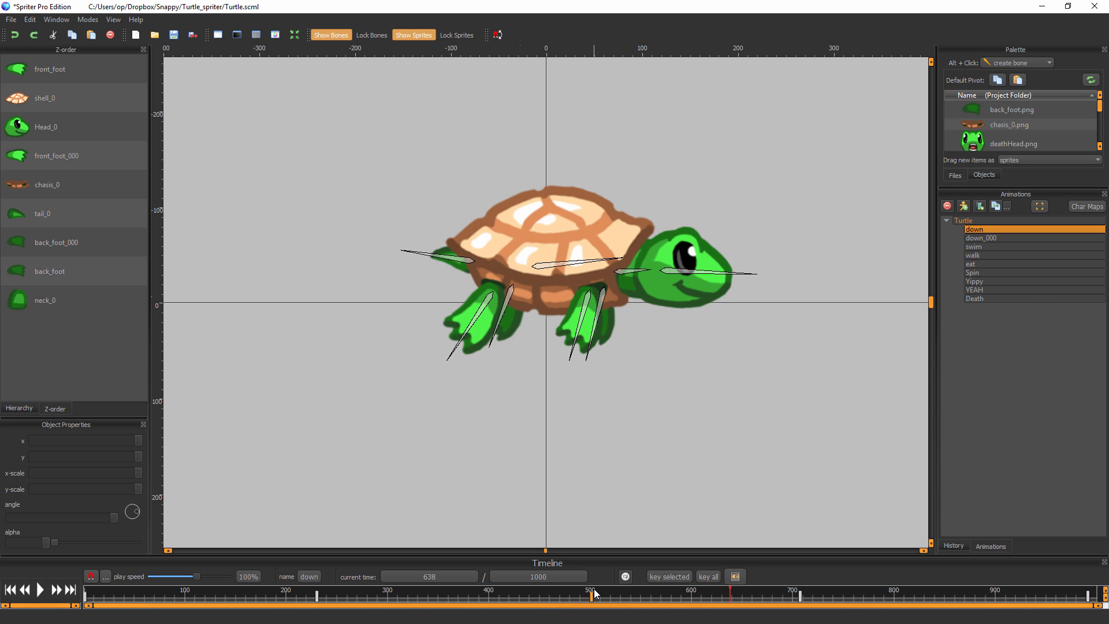
left_click(537, 575)
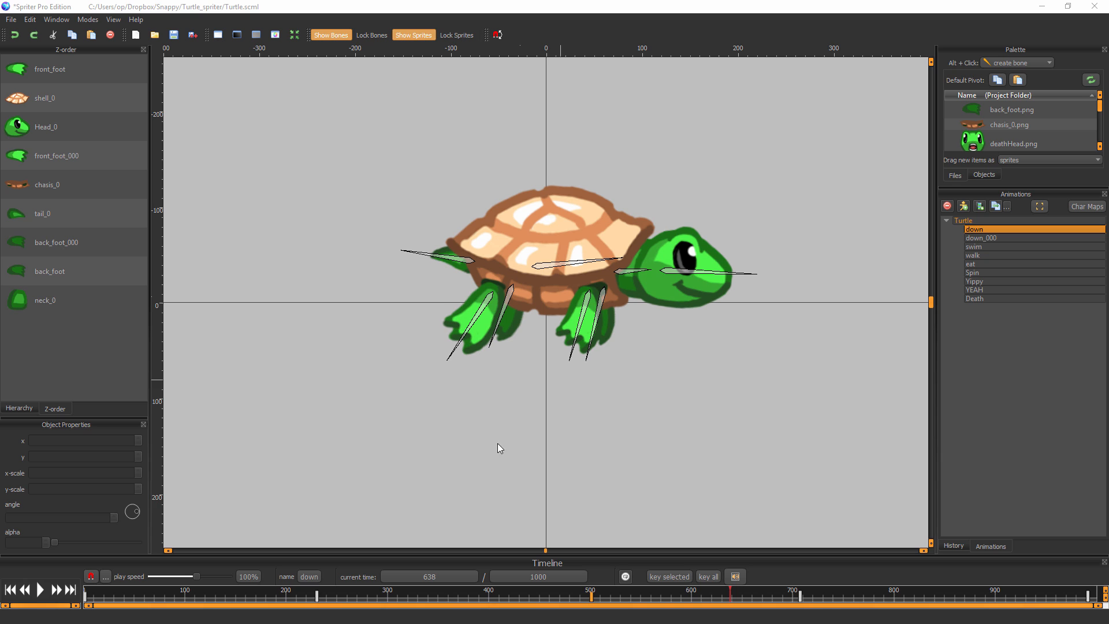
left_click(537, 575)
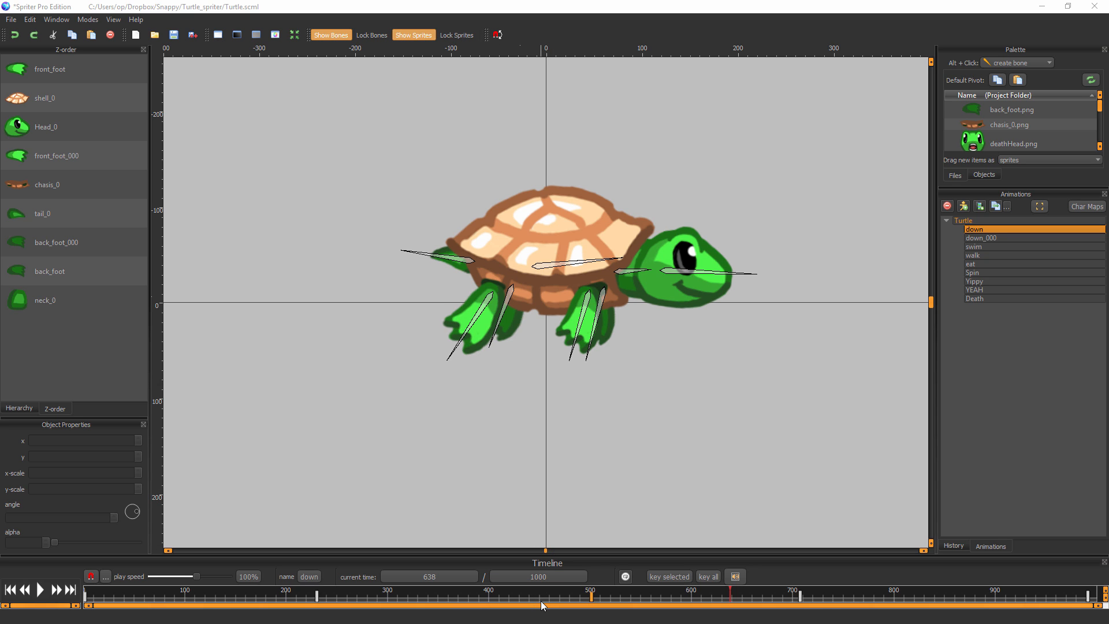
left_click(537, 576)
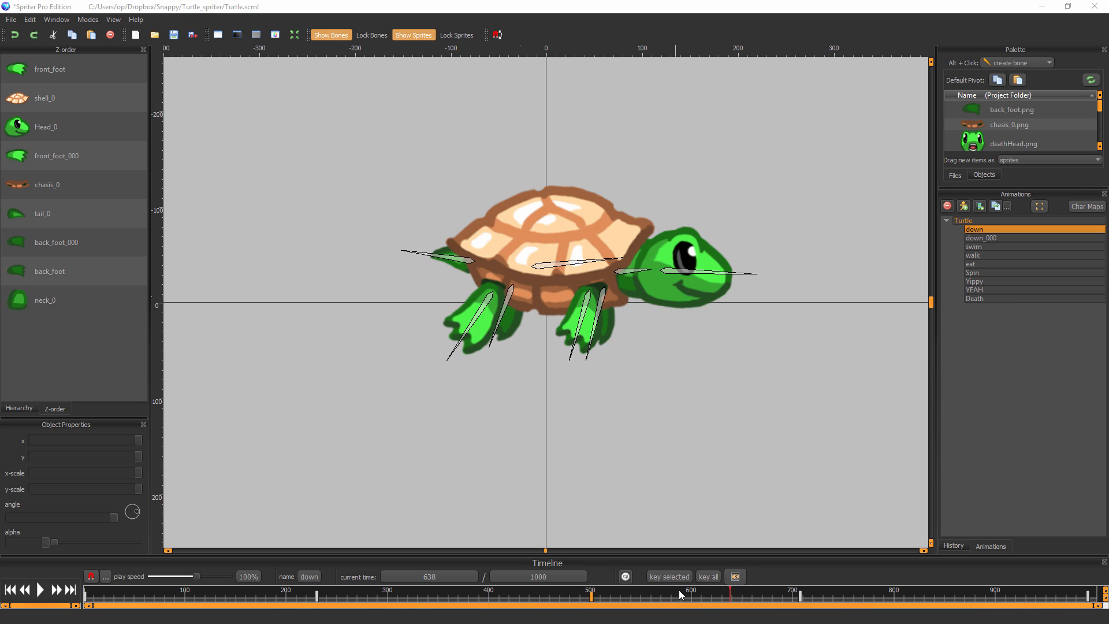
mouse_move(651, 323)
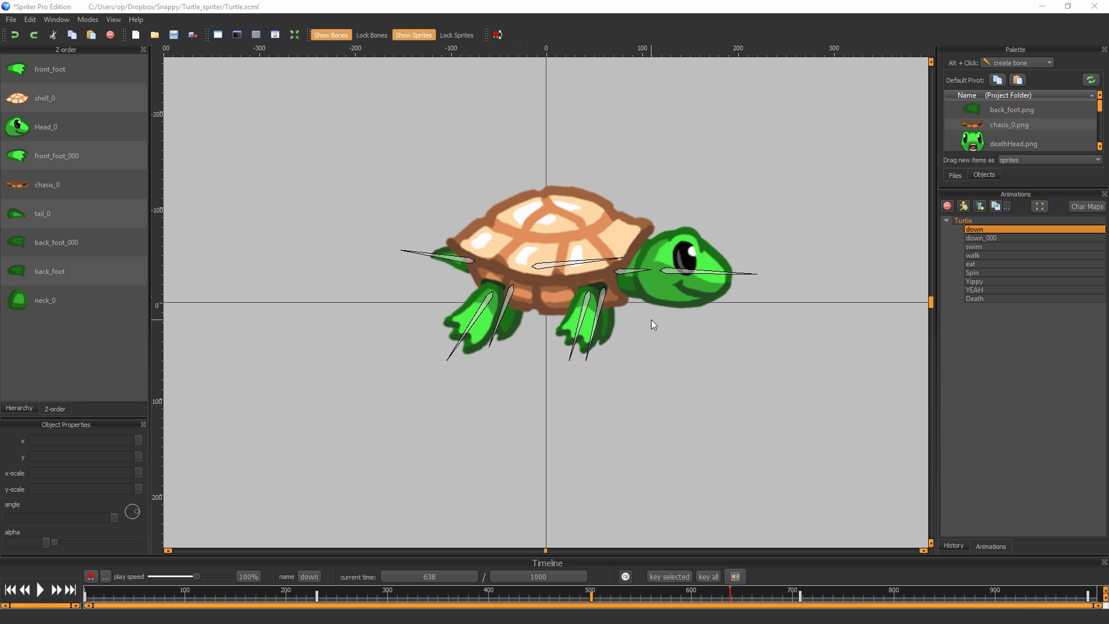
mouse_move(435, 337)
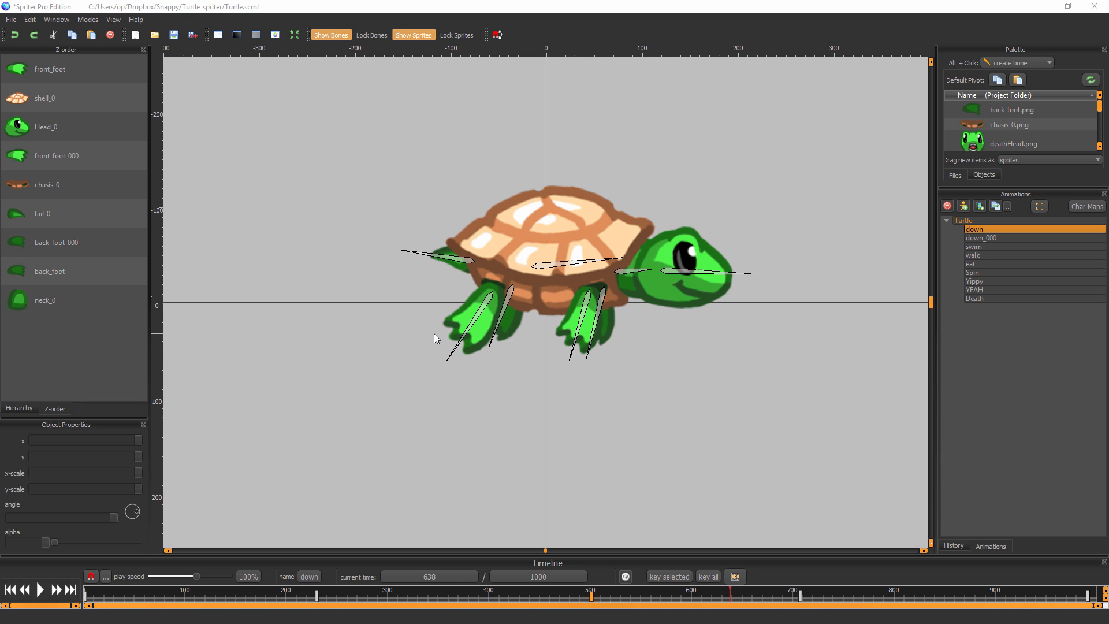
left_click(427, 575)
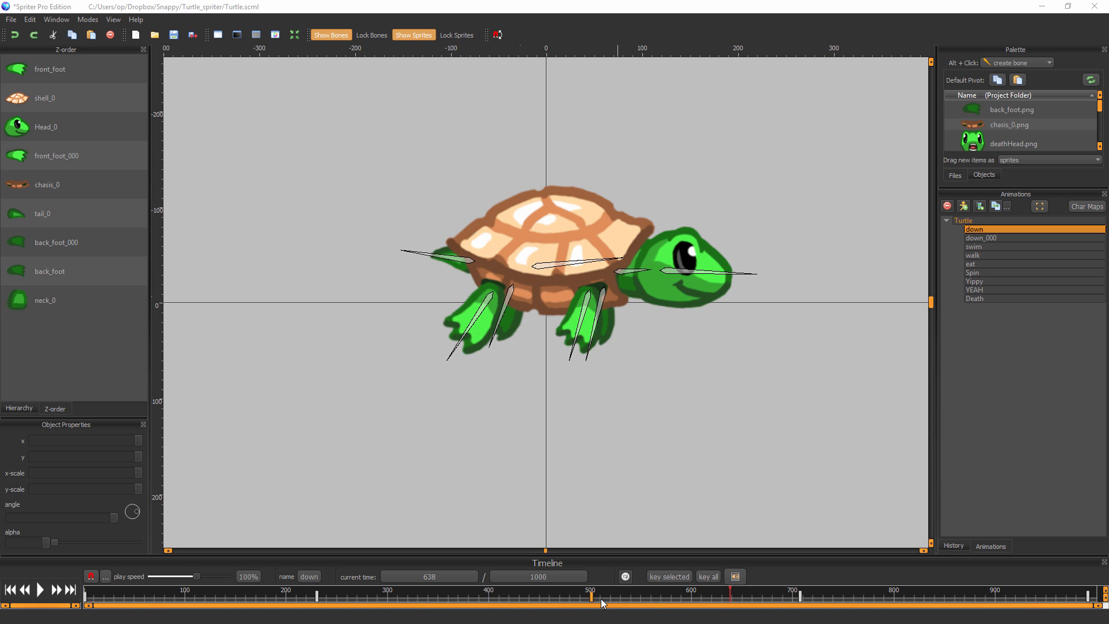
mouse_move(443, 590)
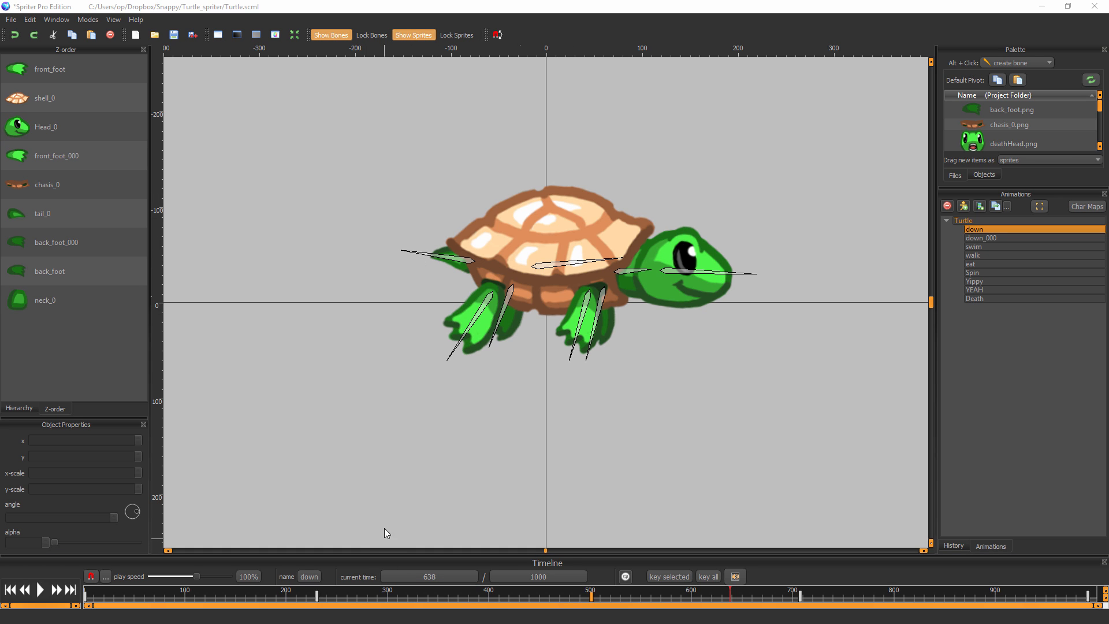
mouse_move(372, 557)
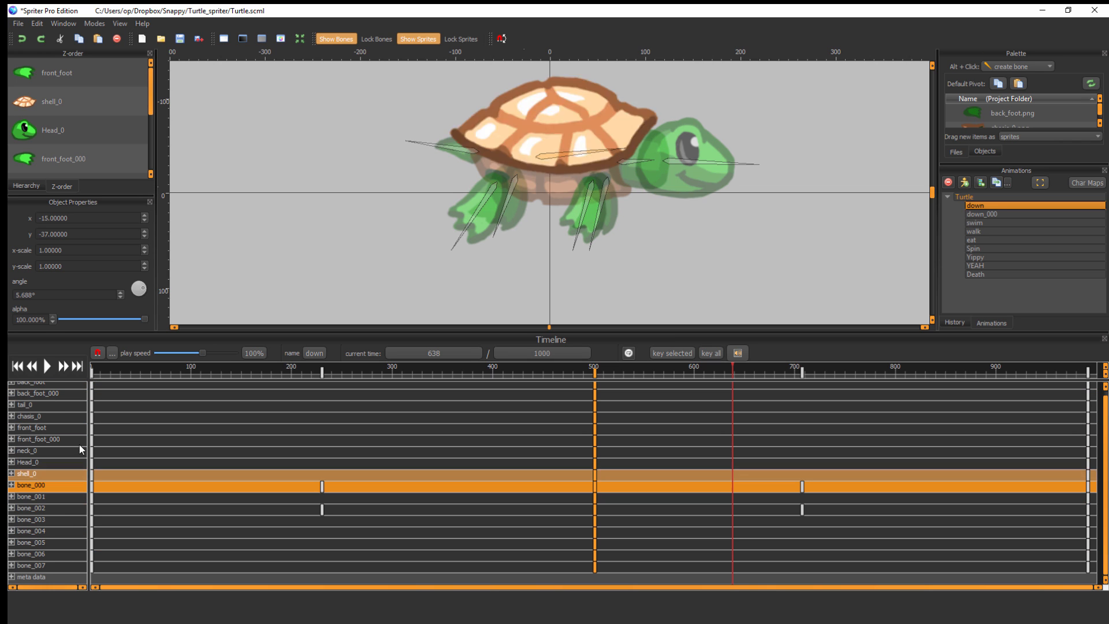
- Select bone_000 and enable 'only show selected' so its track is the only timeline row
left_click(27, 462)
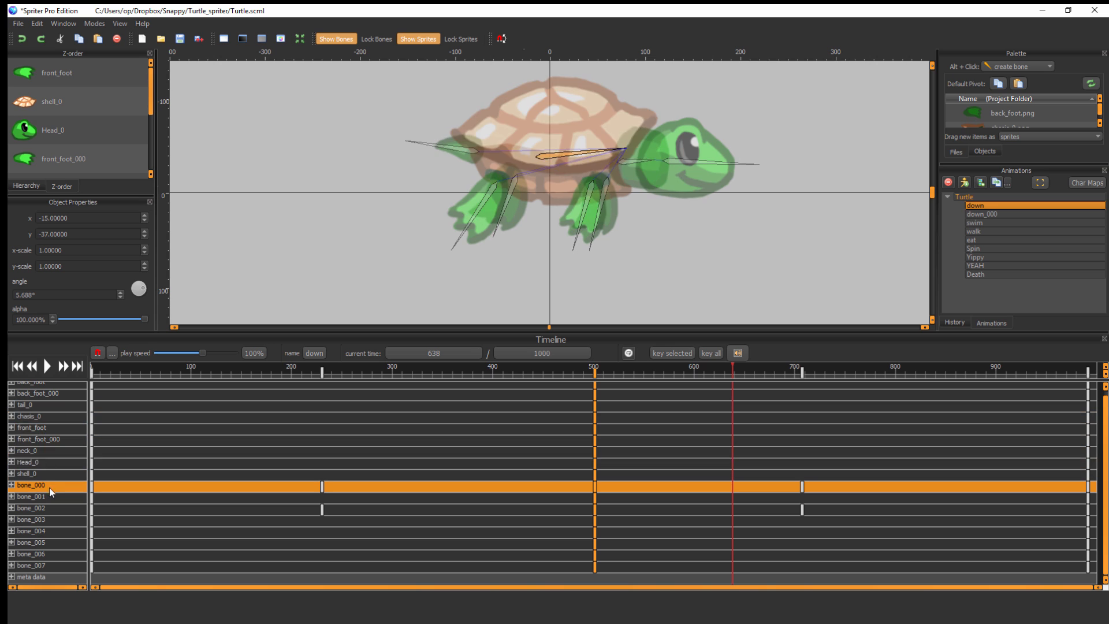
left_click(28, 474)
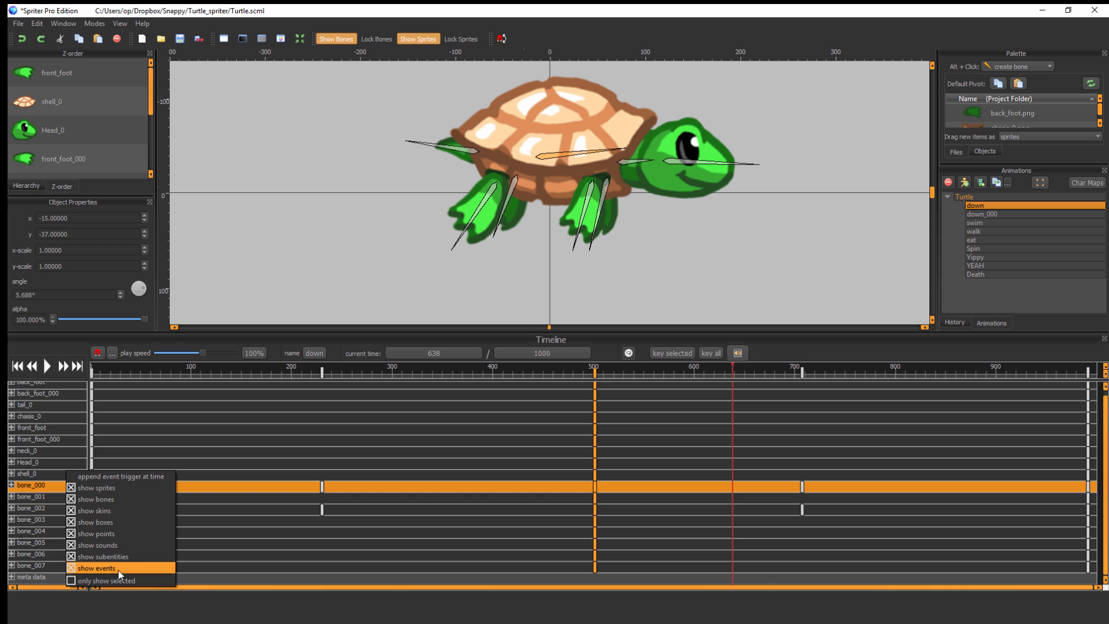
left_click(106, 580)
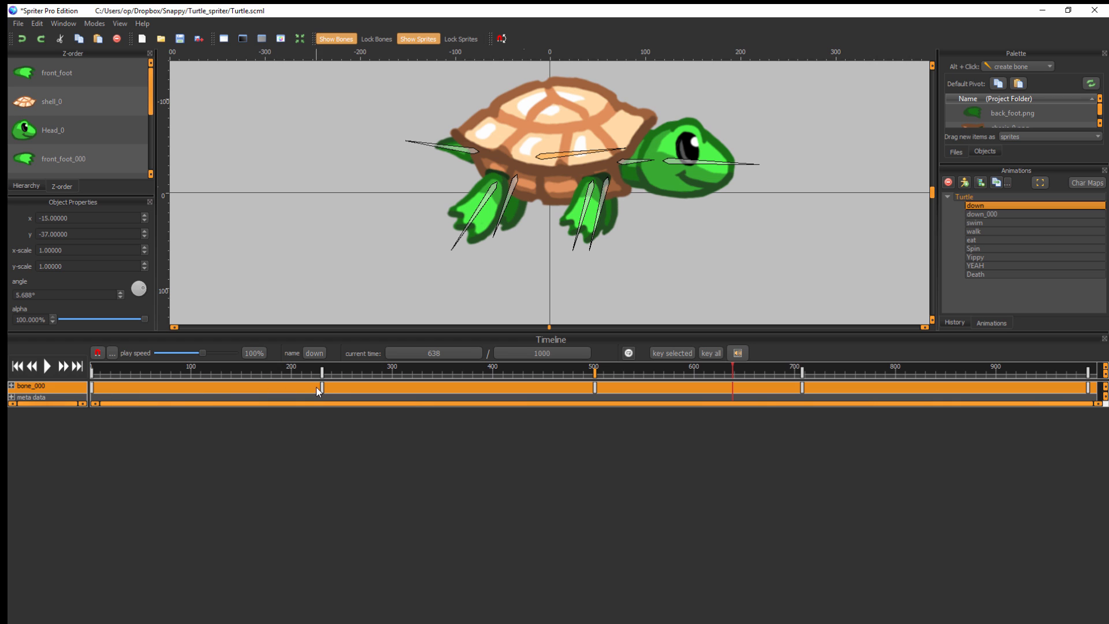
mouse_move(322, 389)
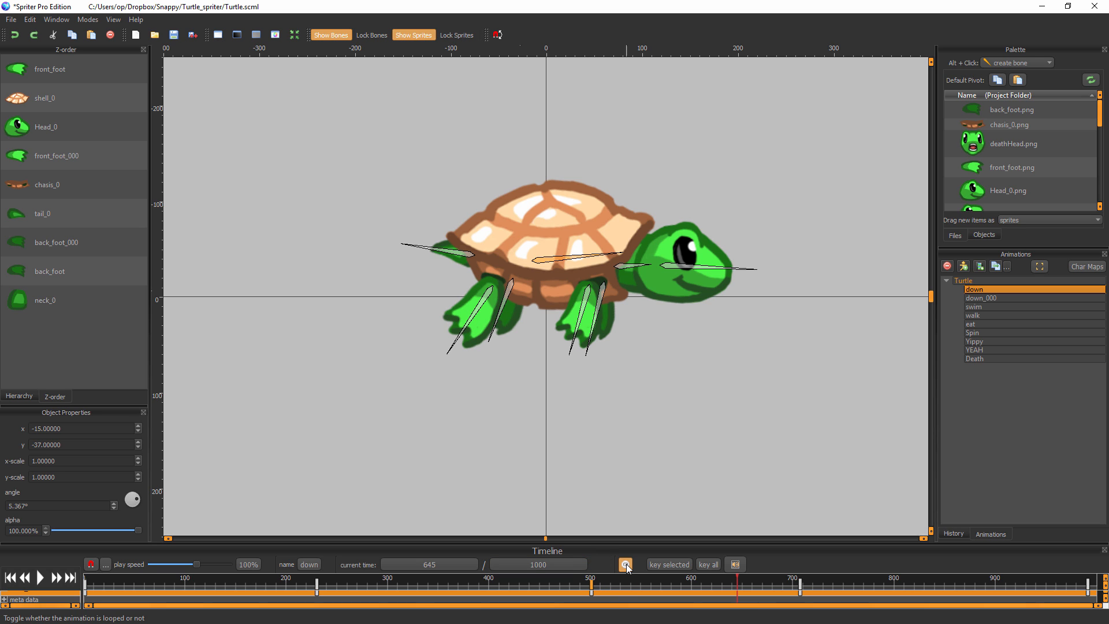
mouse_move(625, 564)
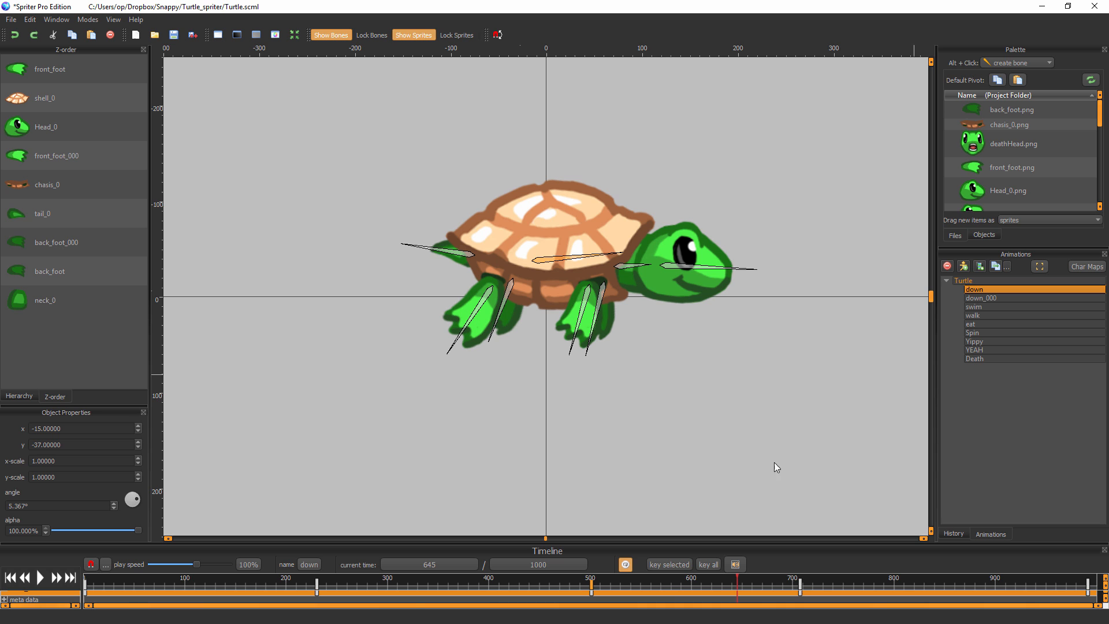
left_click(975, 333)
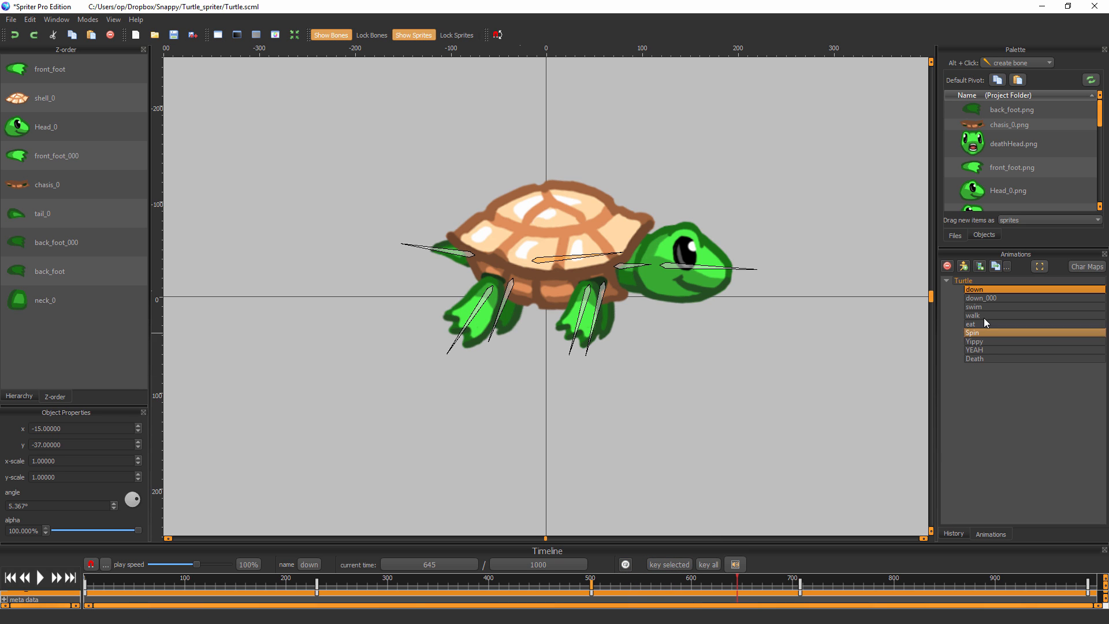
left_click(975, 308)
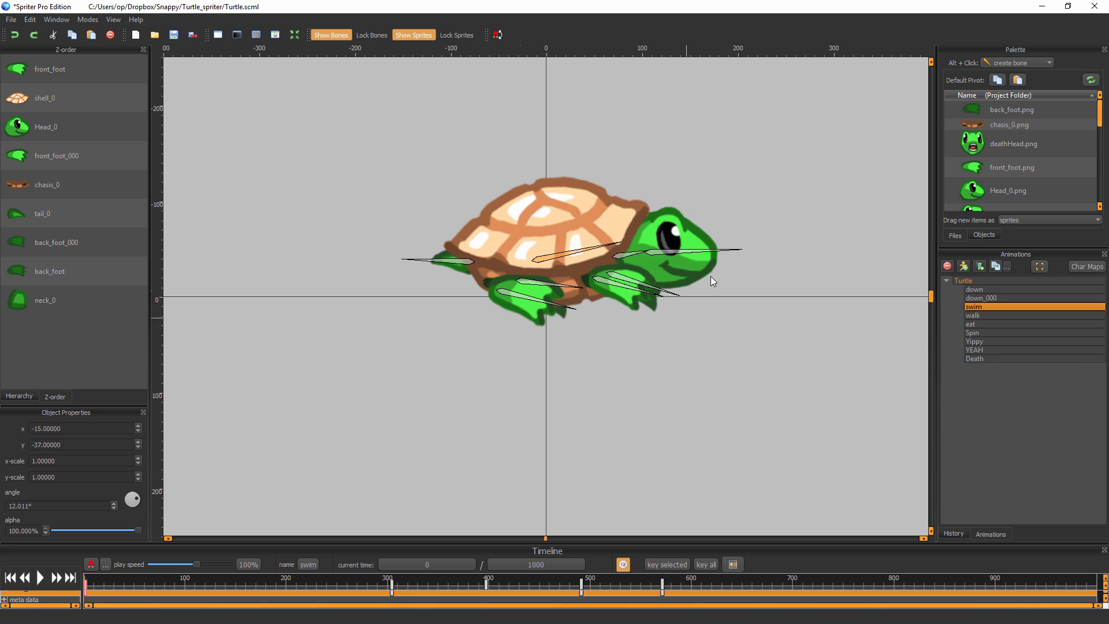
left_click(975, 314)
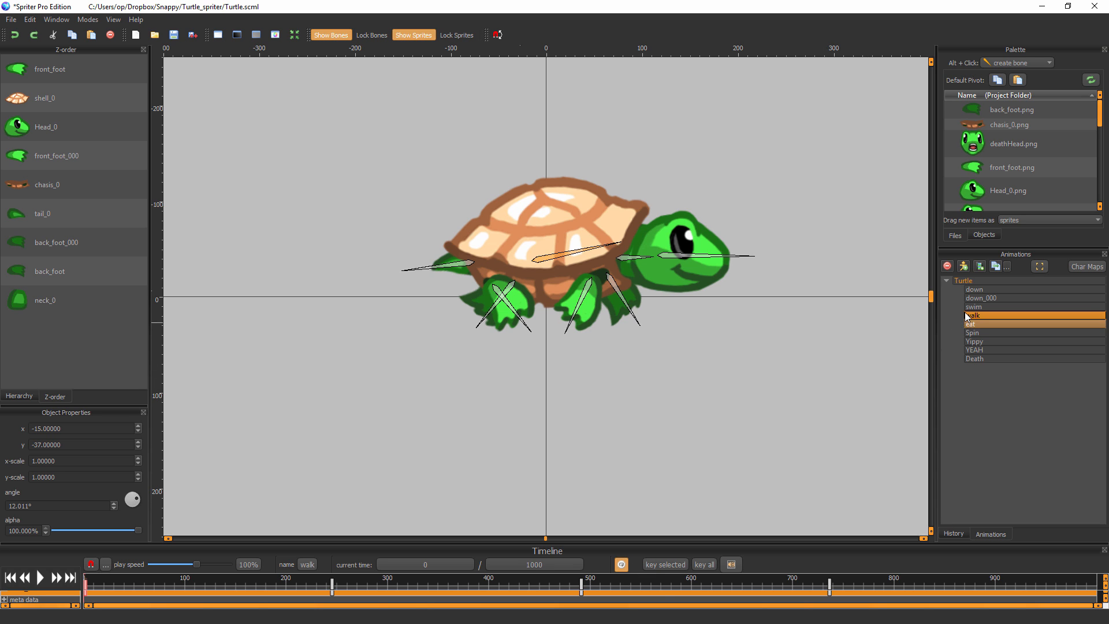
left_click(975, 307)
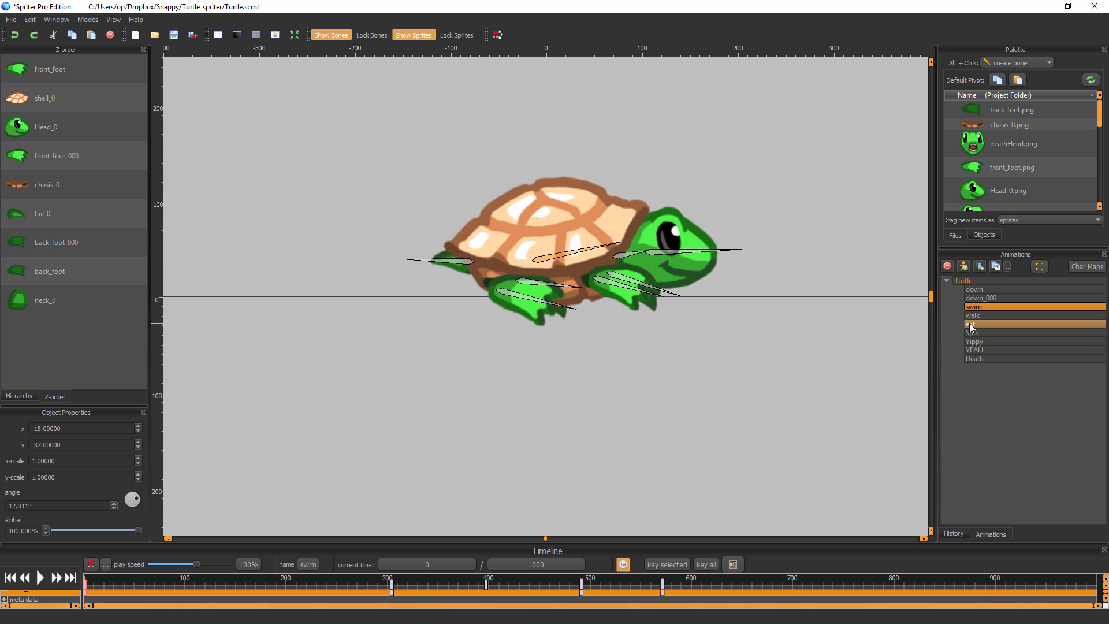
left_click(974, 288)
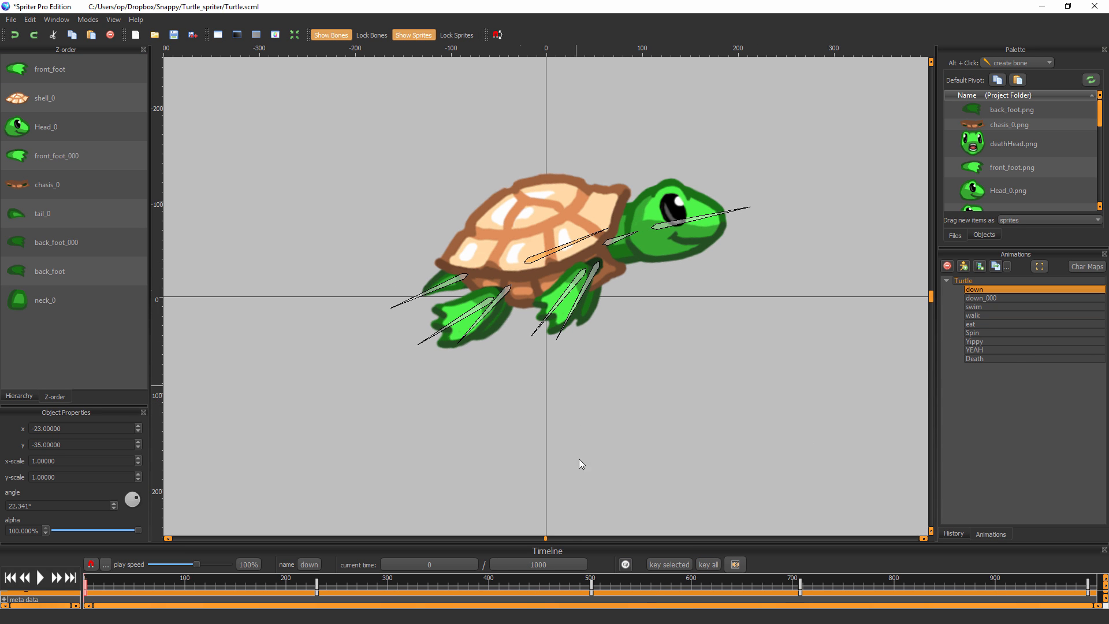
left_click(975, 349)
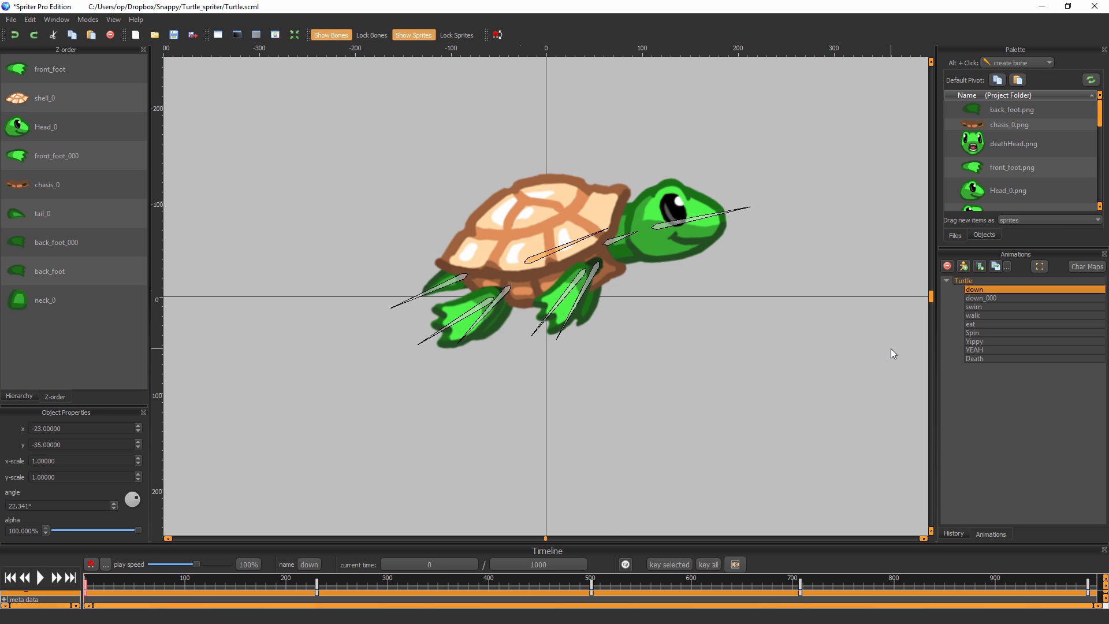
mouse_move(267, 526)
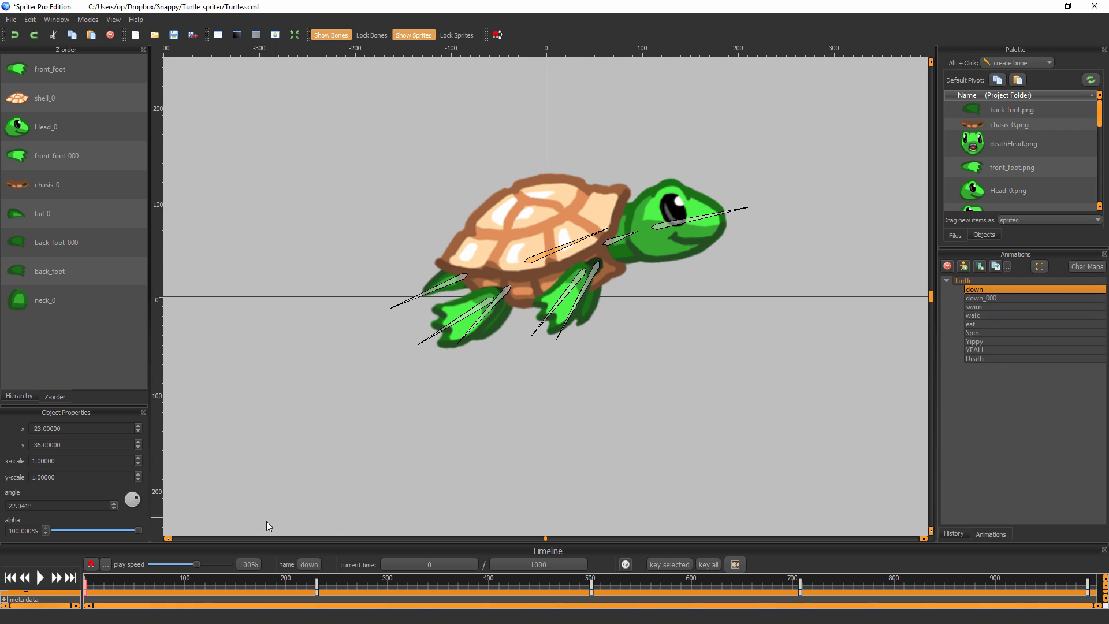
left_click(39, 578)
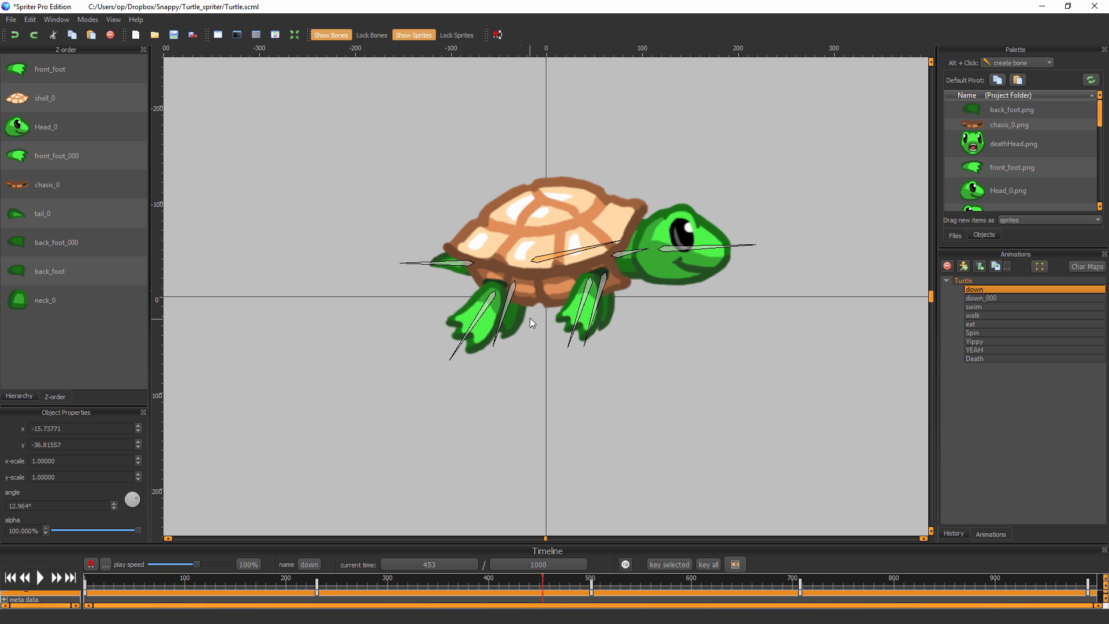
mouse_move(586, 356)
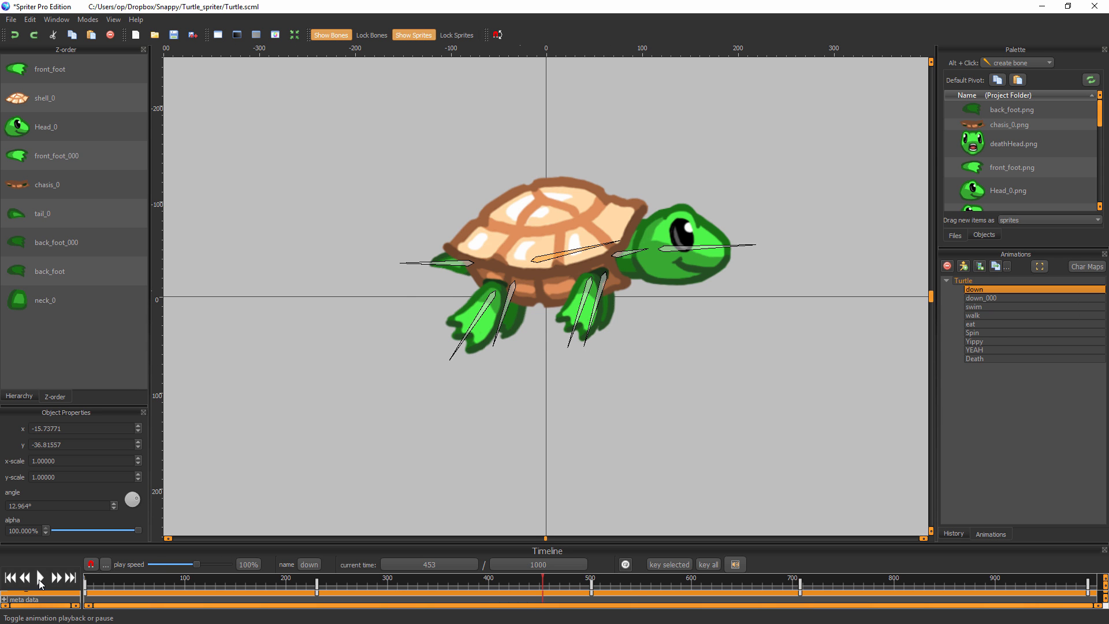
left_click(39, 578)
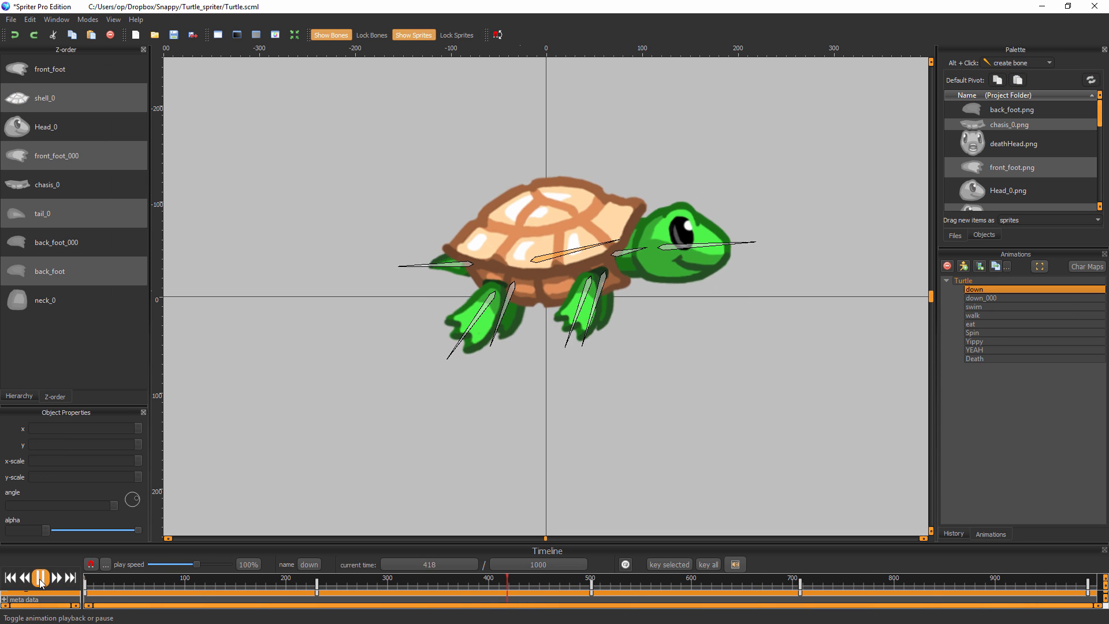
left_click(23, 577)
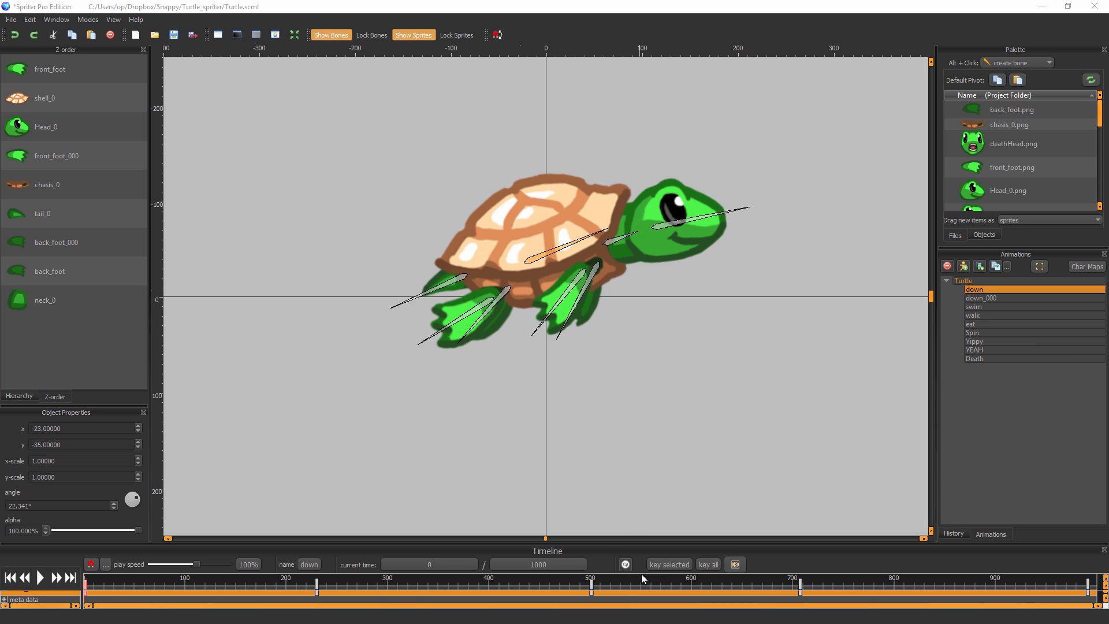
mouse_move(543, 585)
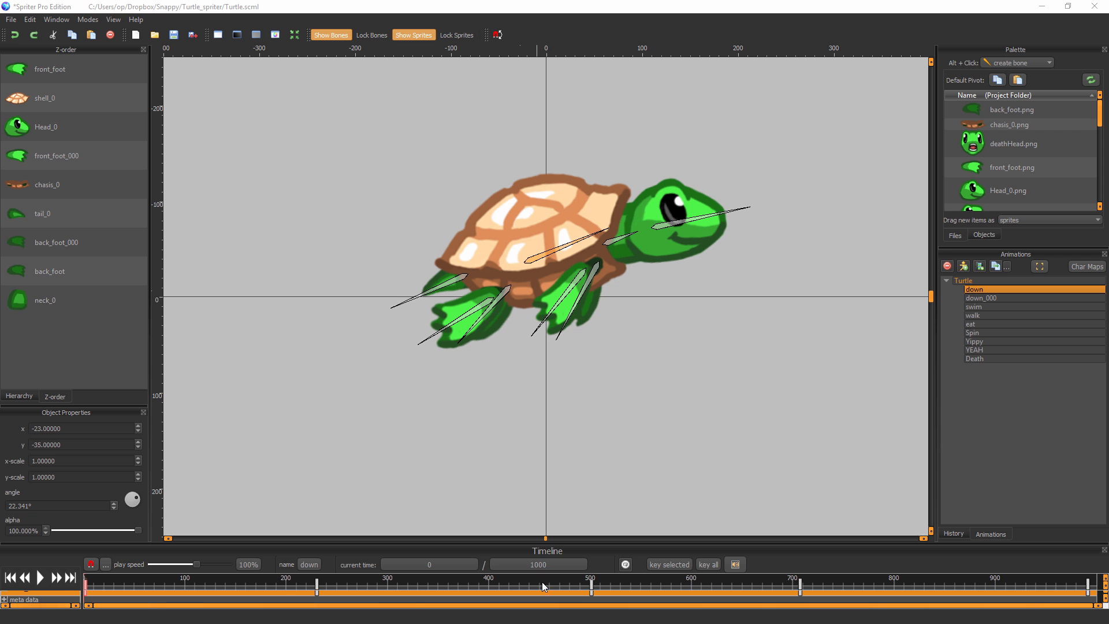
left_click(39, 576)
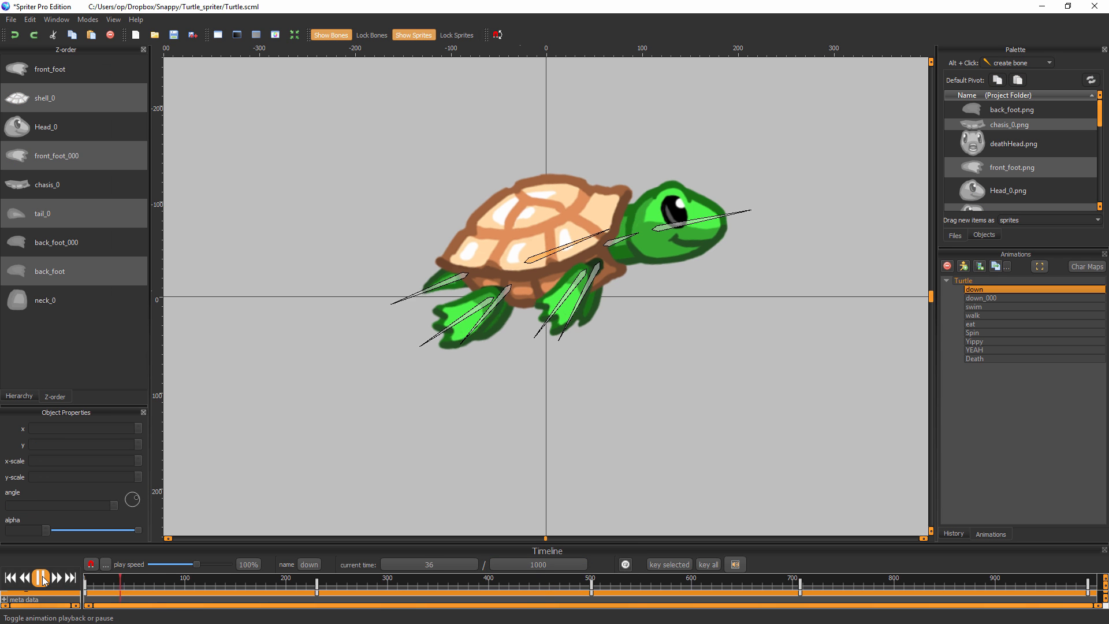
left_click(38, 578)
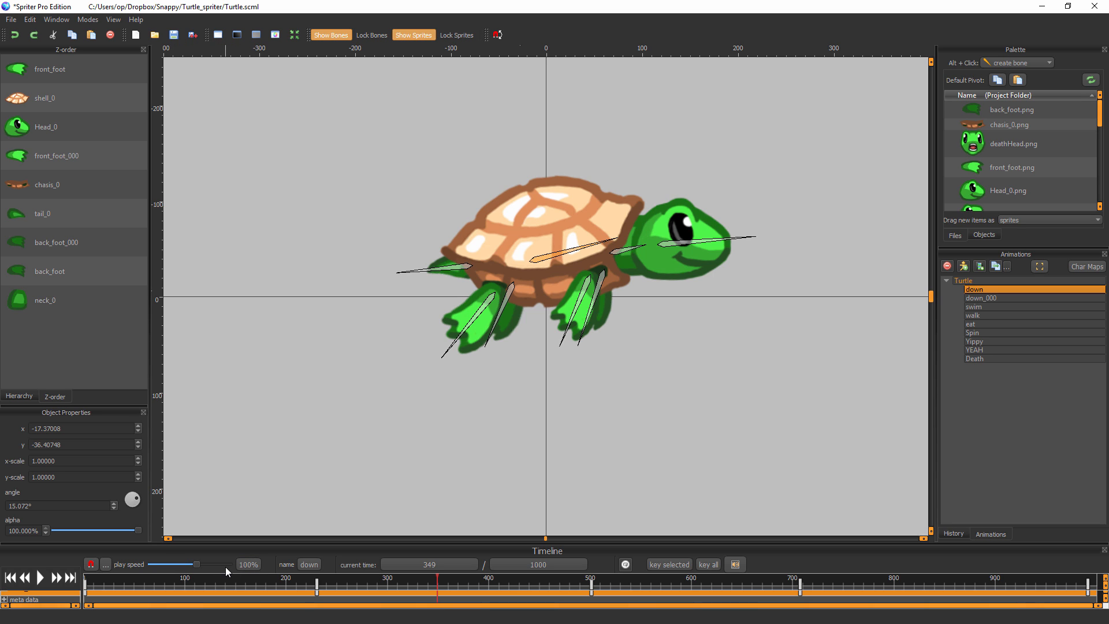
left_click(248, 564)
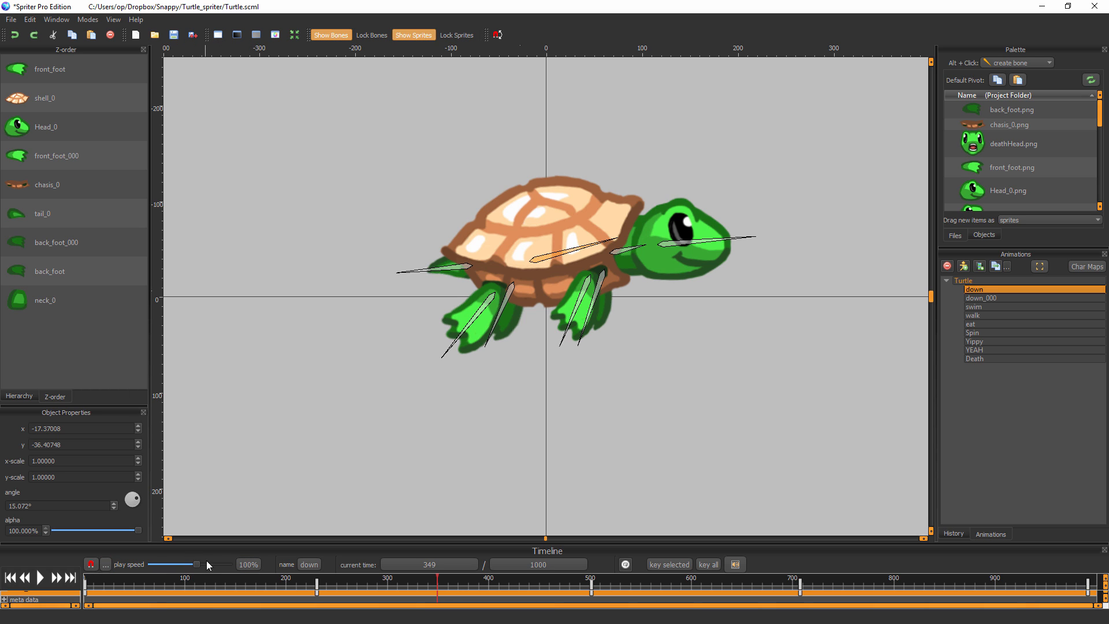
mouse_move(254, 572)
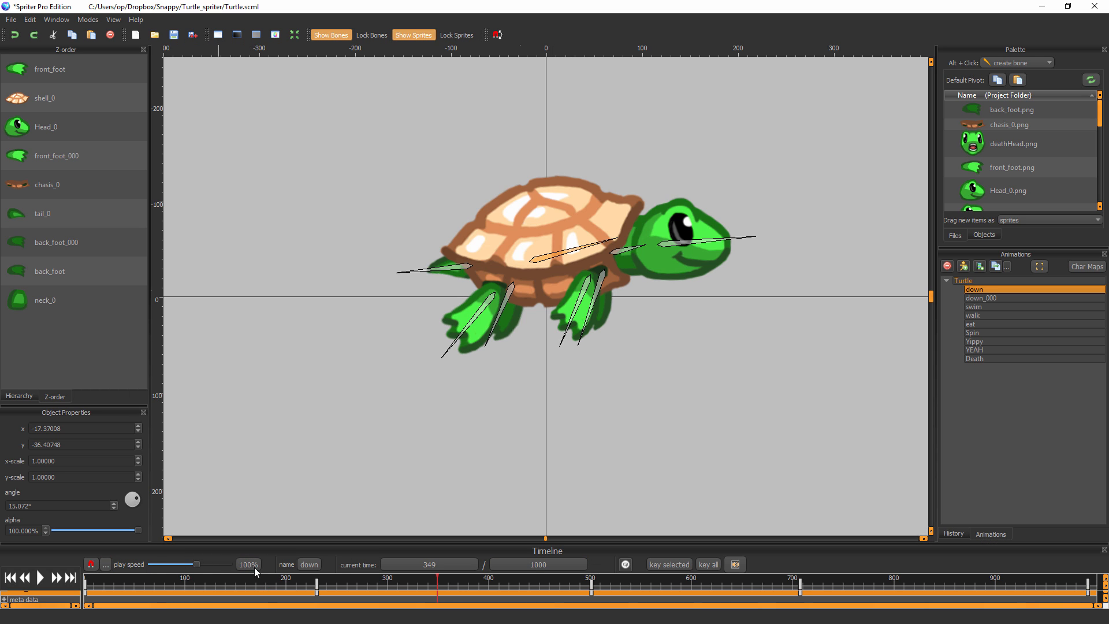
left_click(537, 564)
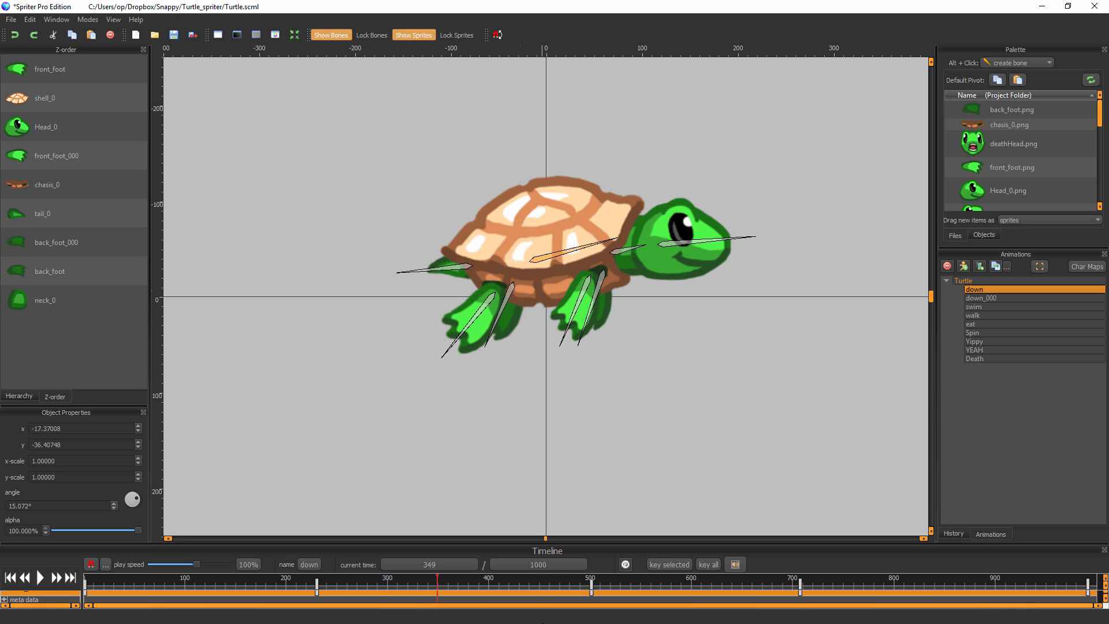
left_click(537, 565)
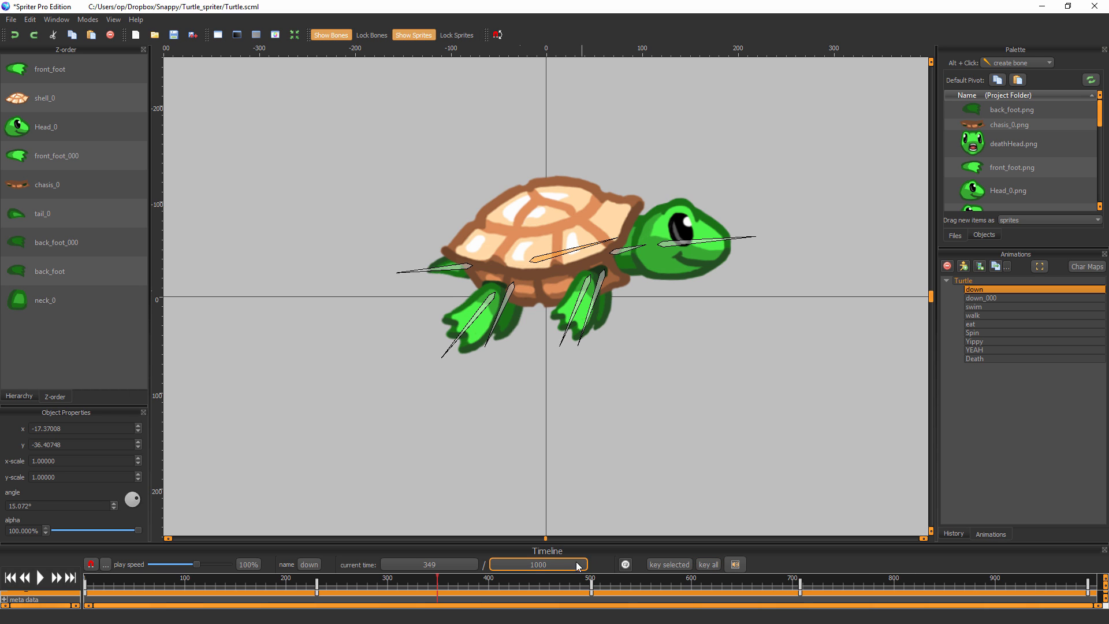
- Apply a 500 ms length with 'stretch keys' checked, then return the playhead to 0 ms
left_click(537, 564)
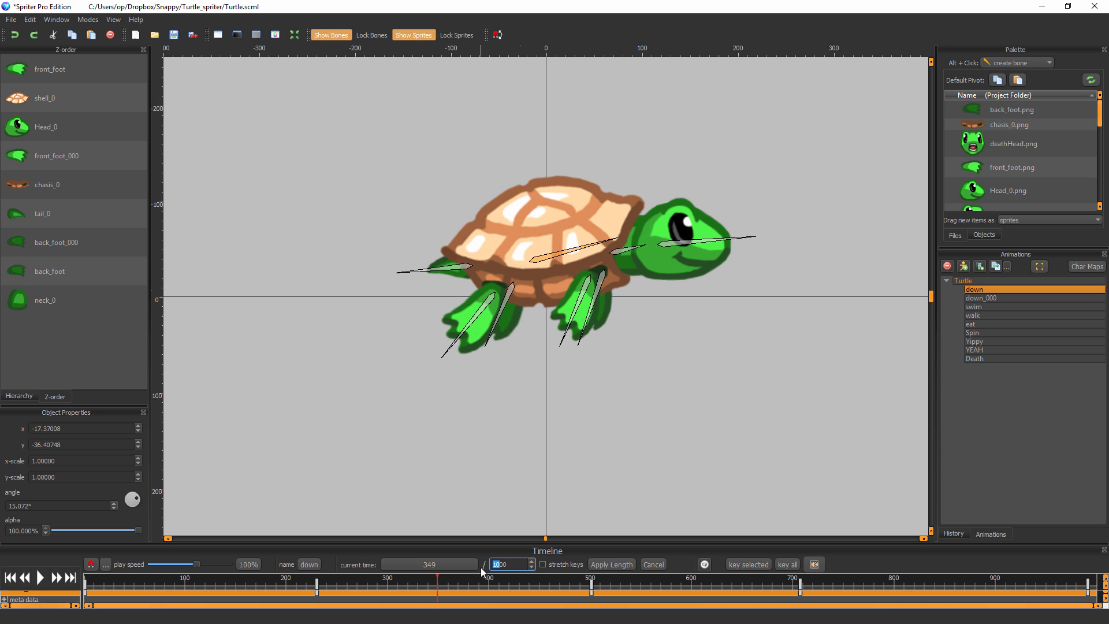
mouse_move(483, 573)
type("500")
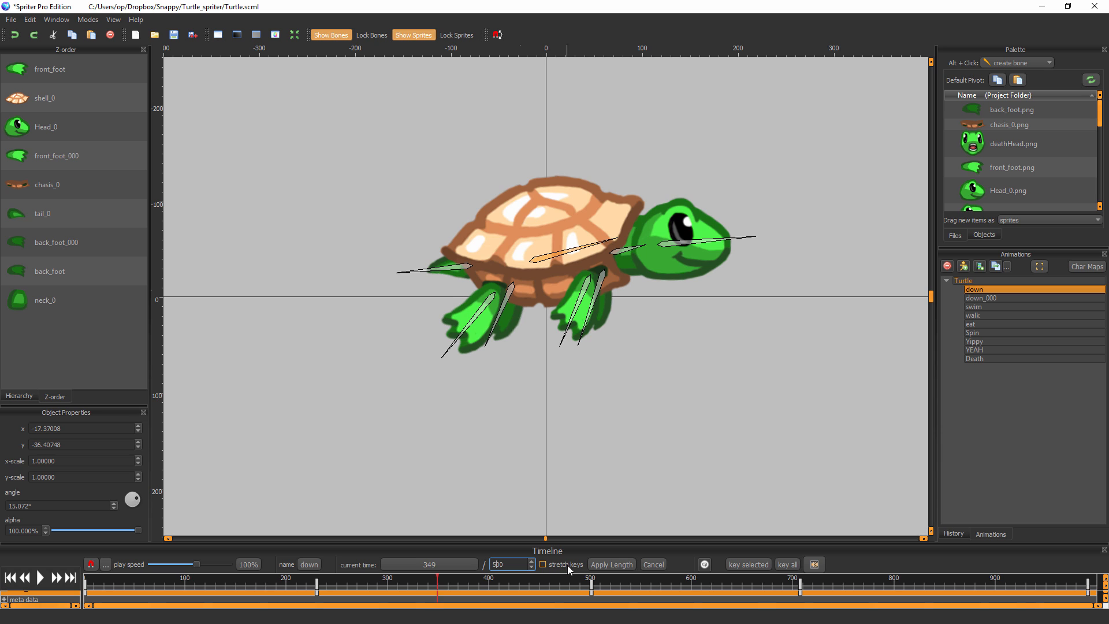
left_click(543, 564)
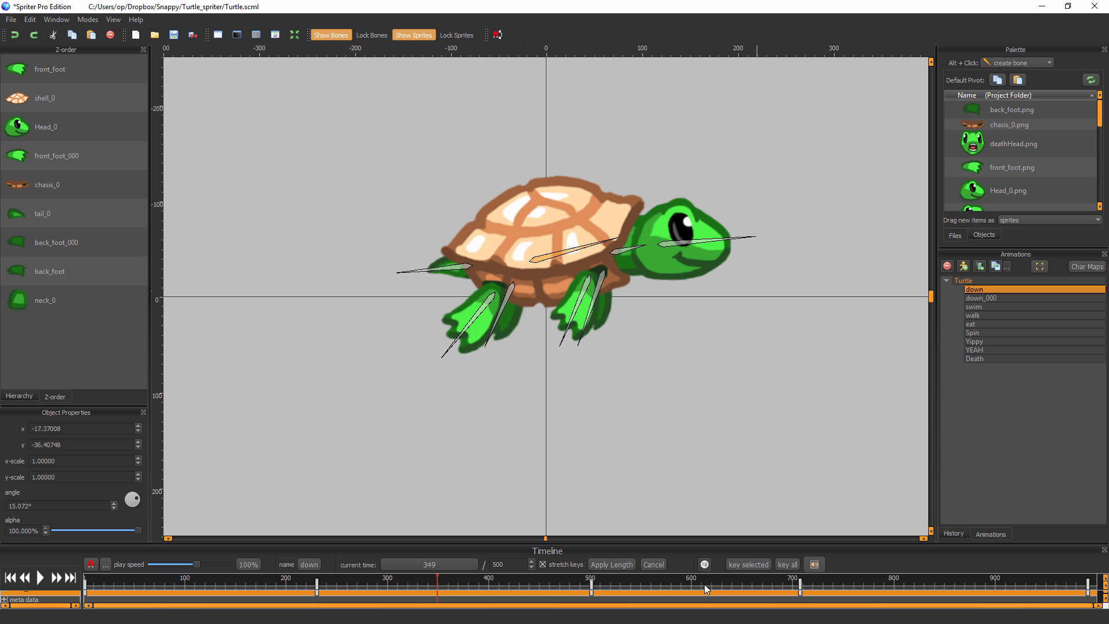
mouse_move(1060, 586)
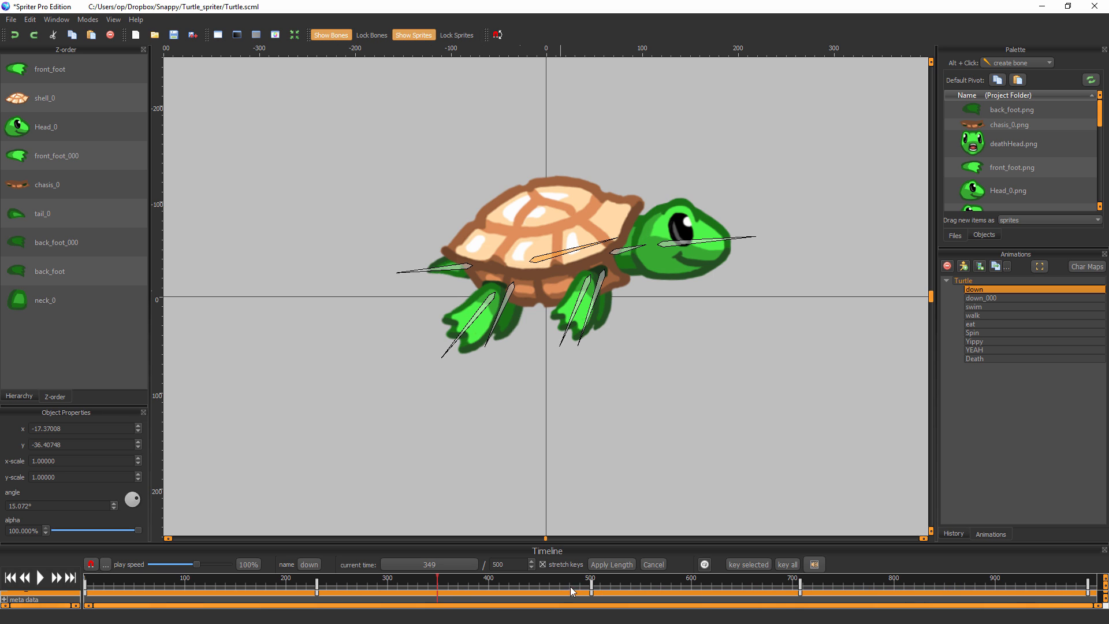
mouse_move(471, 596)
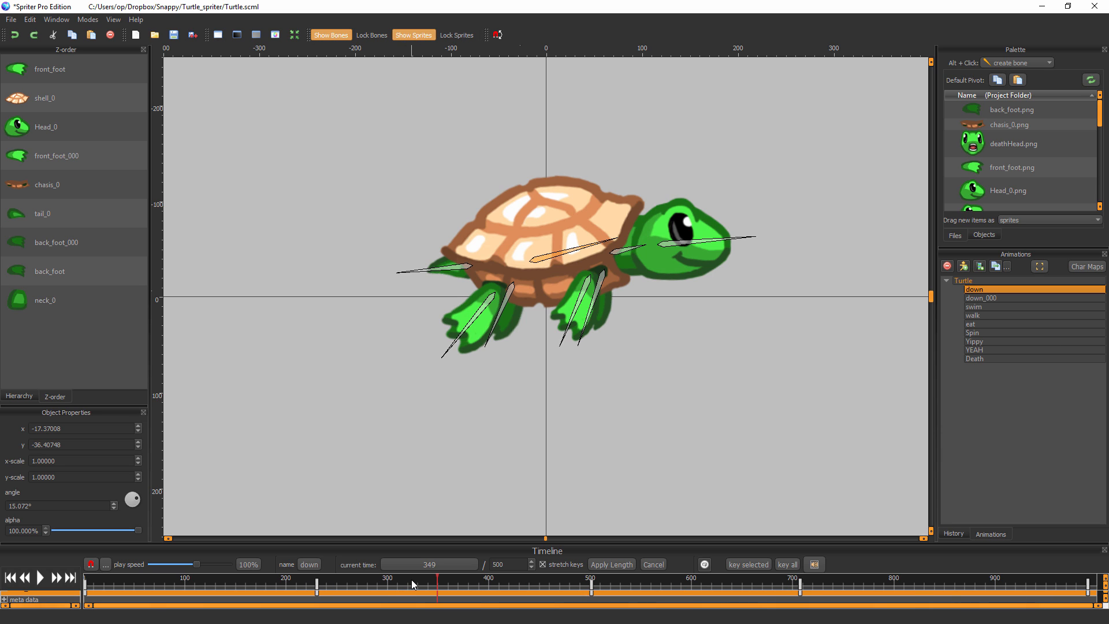
mouse_move(589, 588)
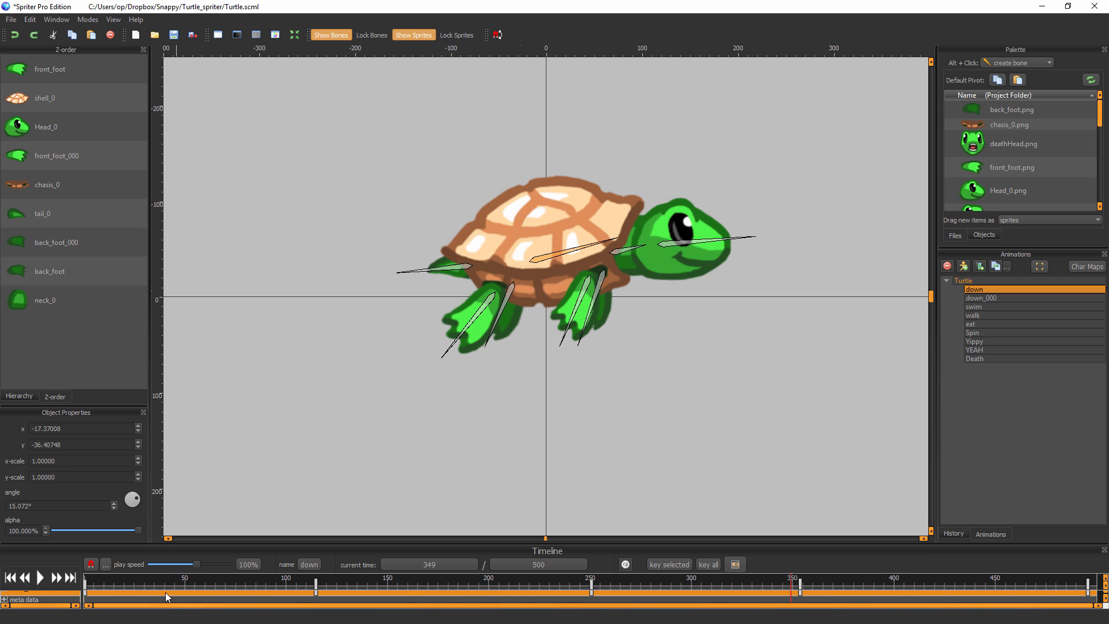
left_click(537, 563)
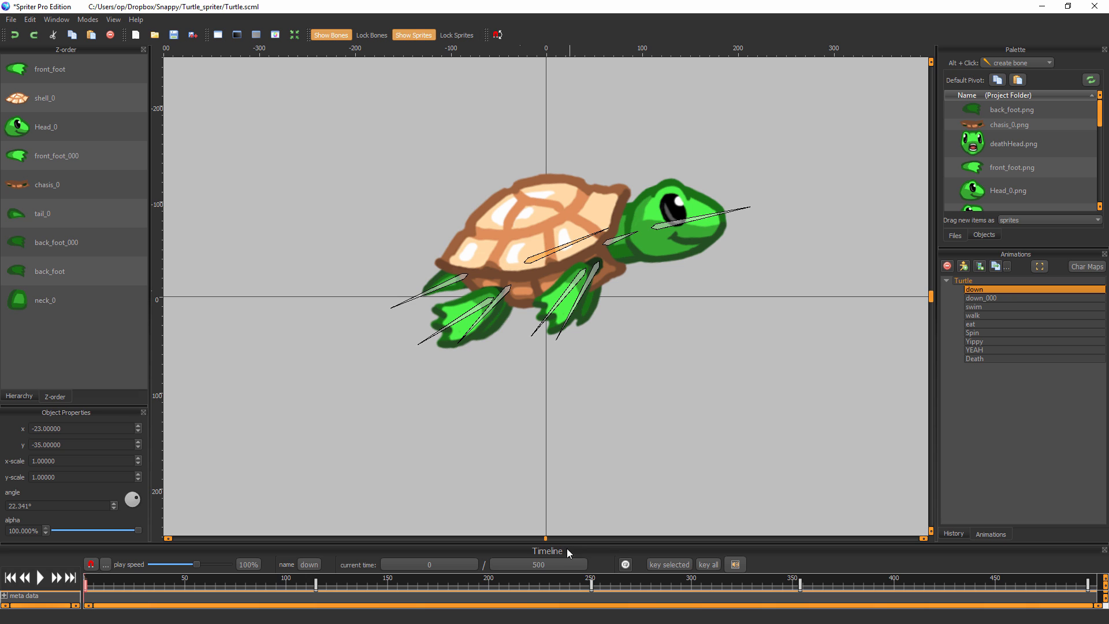
mouse_move(822, 452)
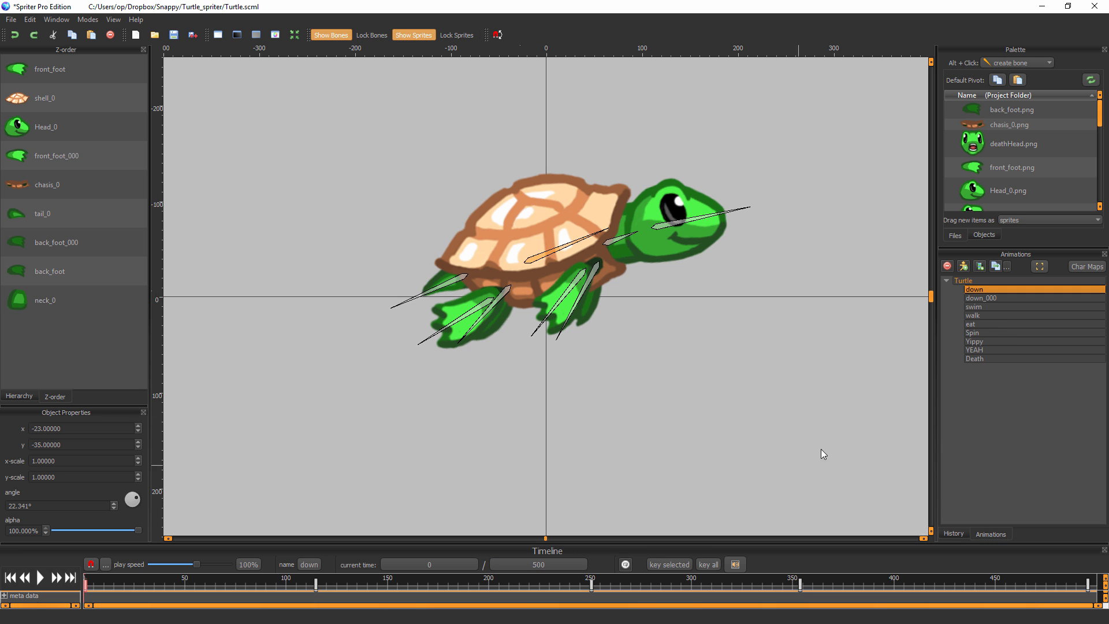
- Select down_000, move to 500 ms and set a key there
left_click(976, 297)
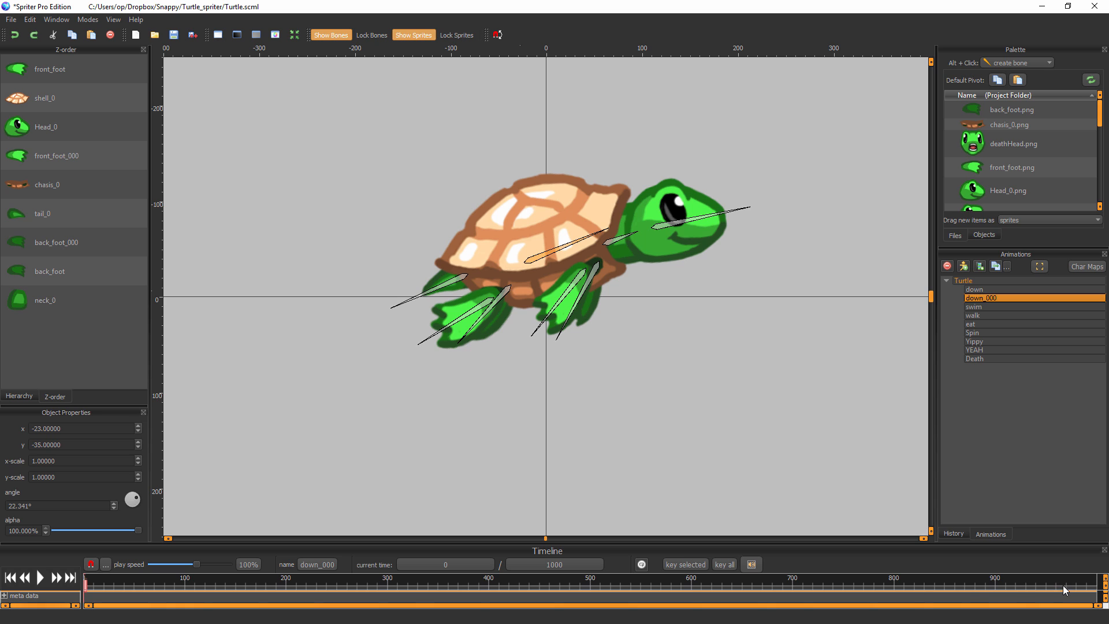
left_click(589, 583)
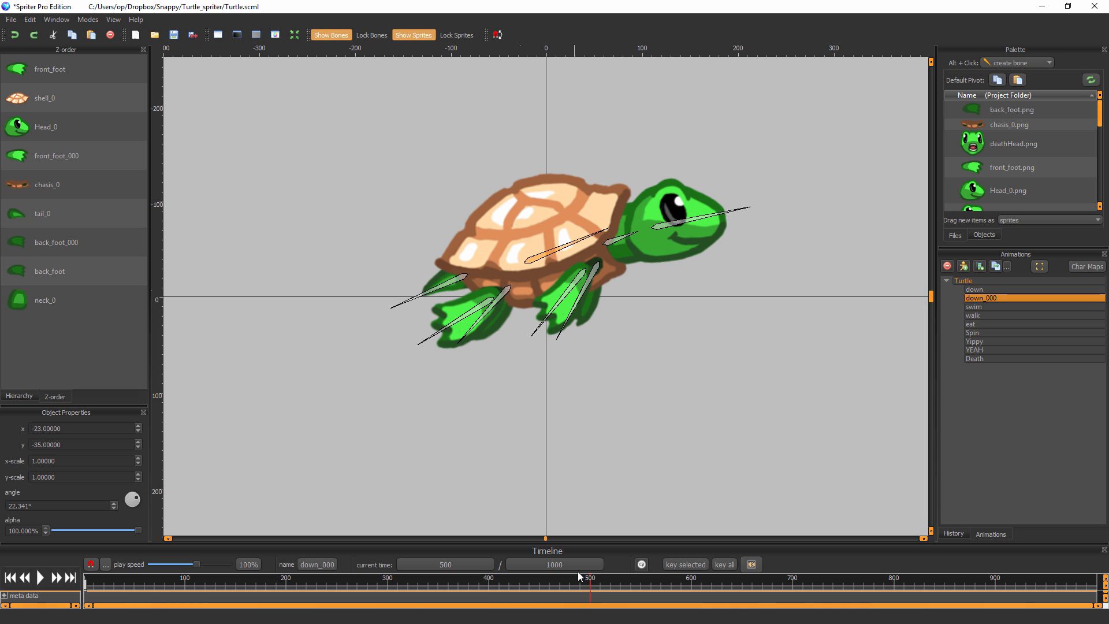
mouse_move(593, 585)
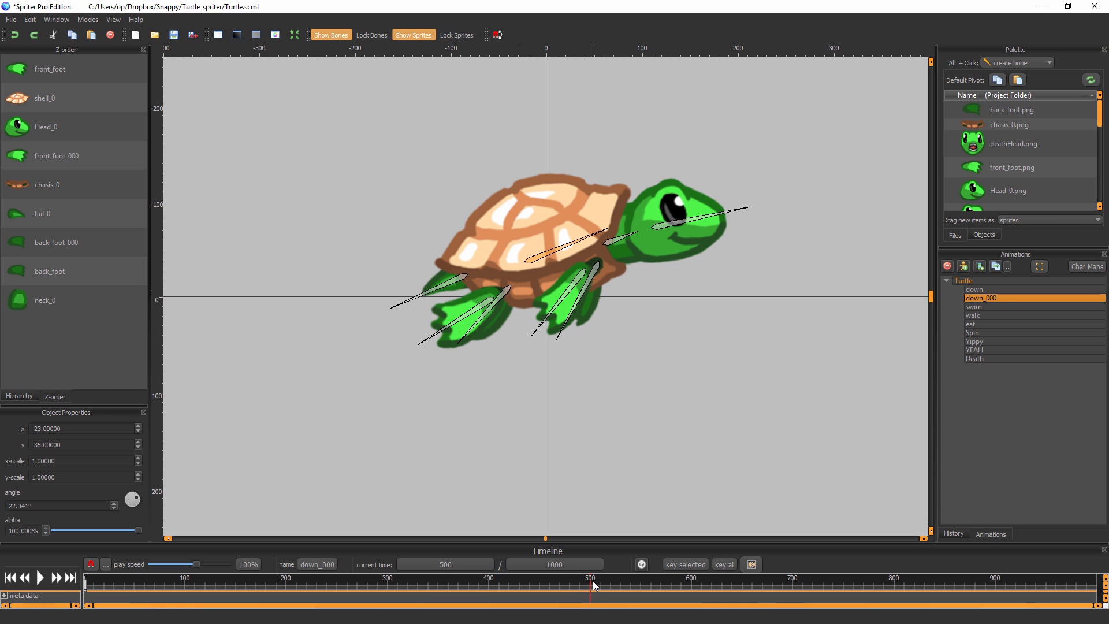
left_click(46, 97)
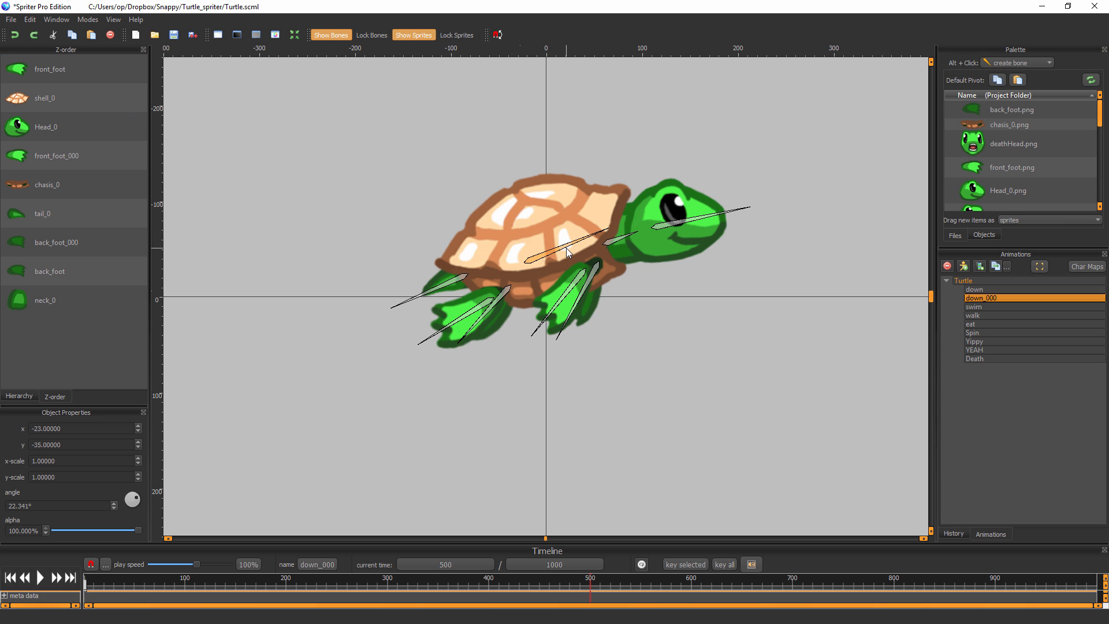
mouse_move(643, 543)
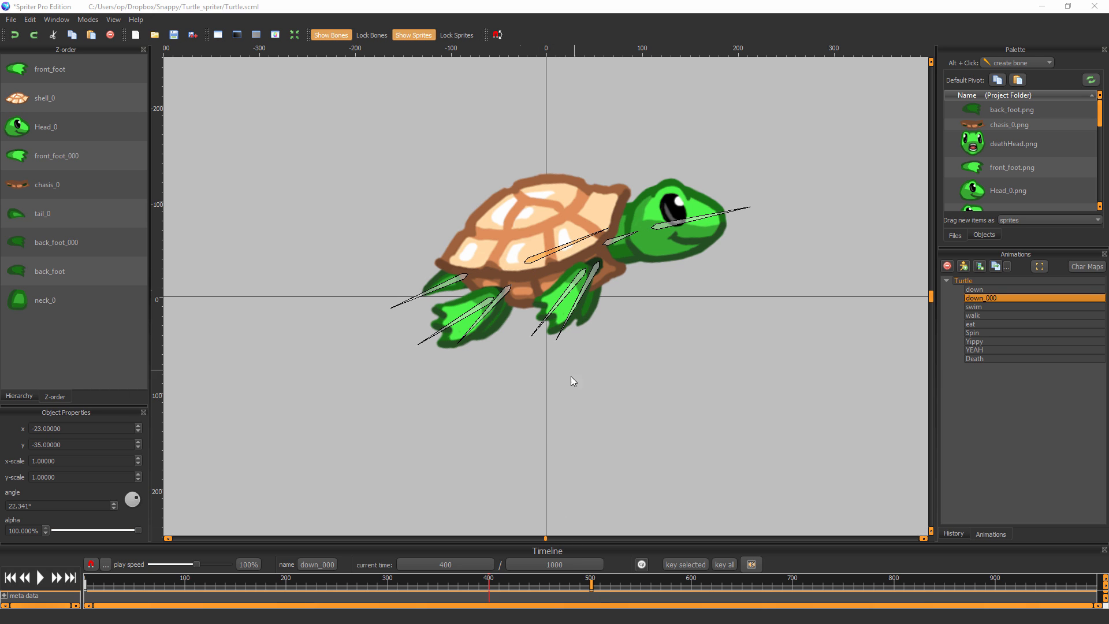
mouse_move(347, 583)
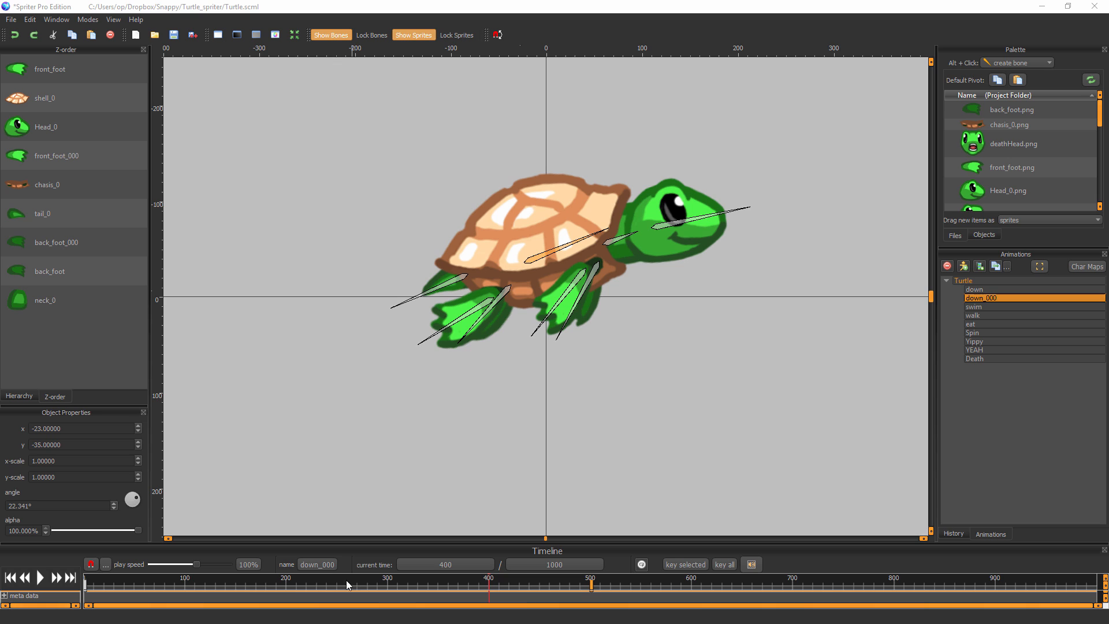
mouse_move(461, 600)
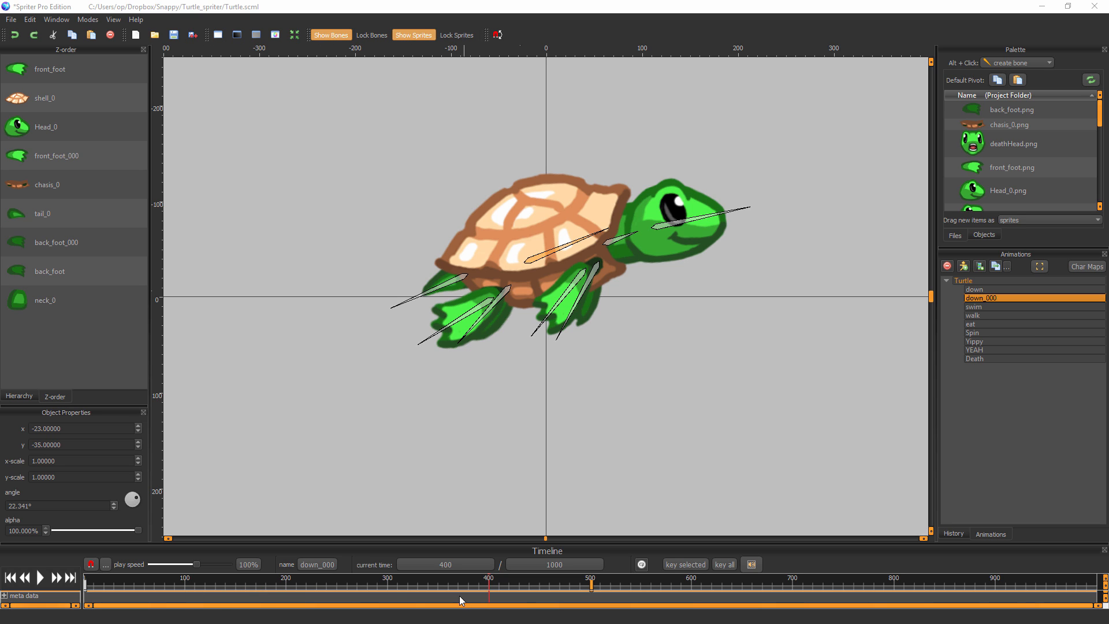
mouse_move(223, 592)
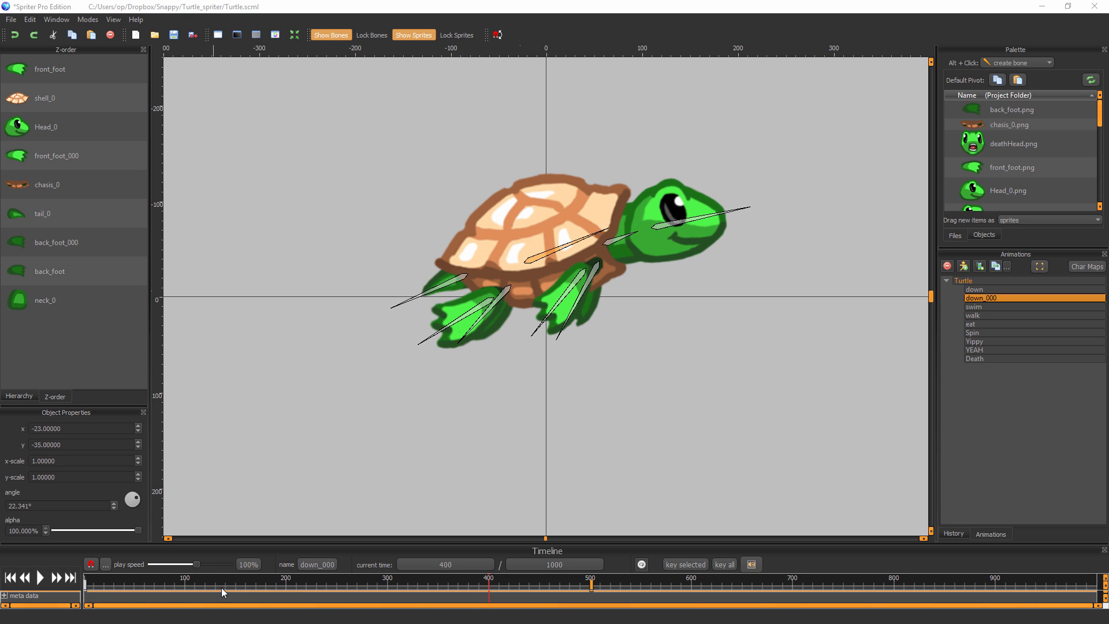
mouse_move(829, 585)
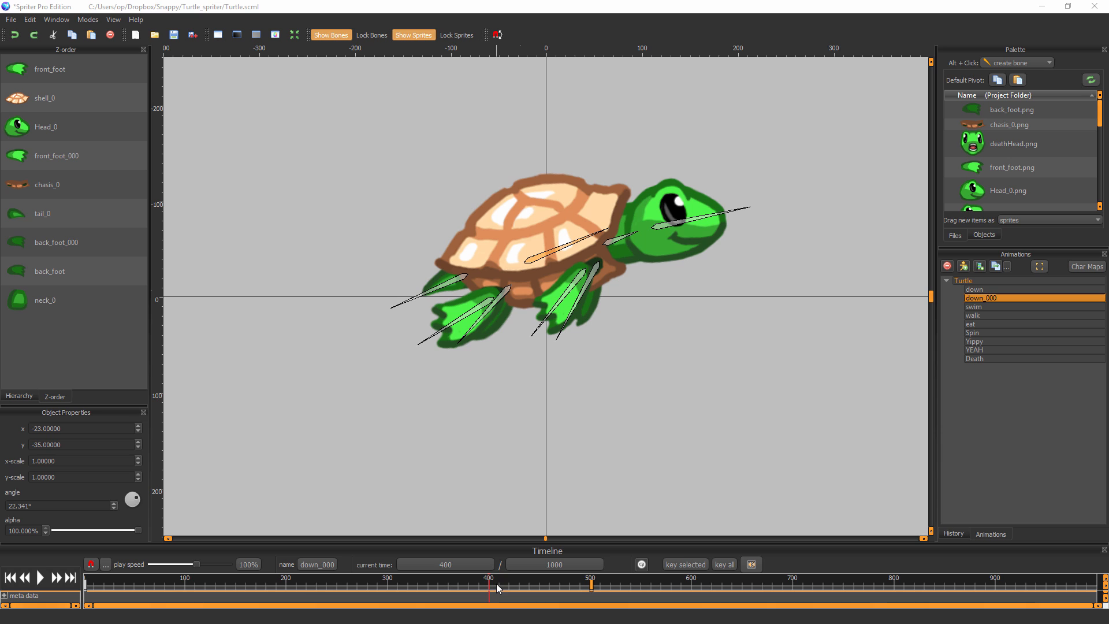
mouse_move(300, 593)
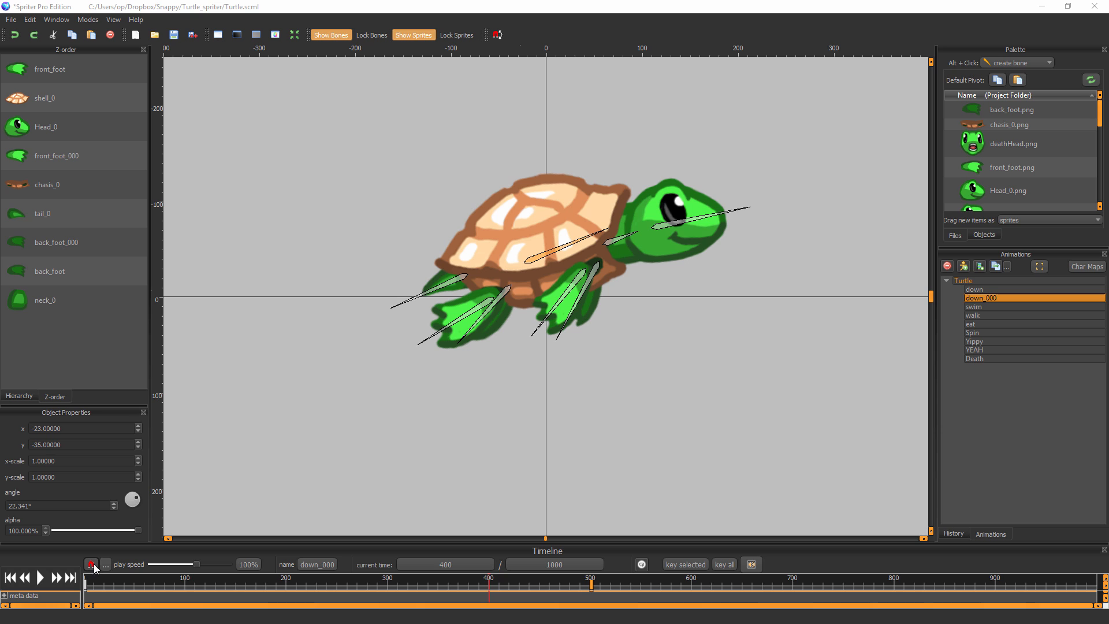
- Enable the snapping toggle on the Timeline toolbar
left_click(90, 564)
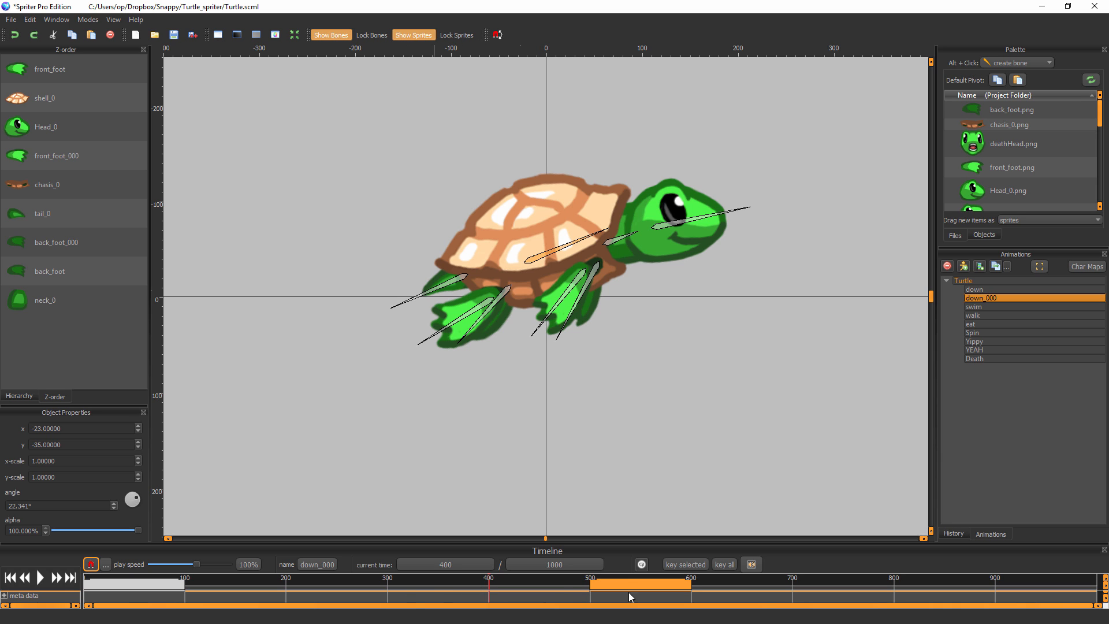
mouse_move(616, 514)
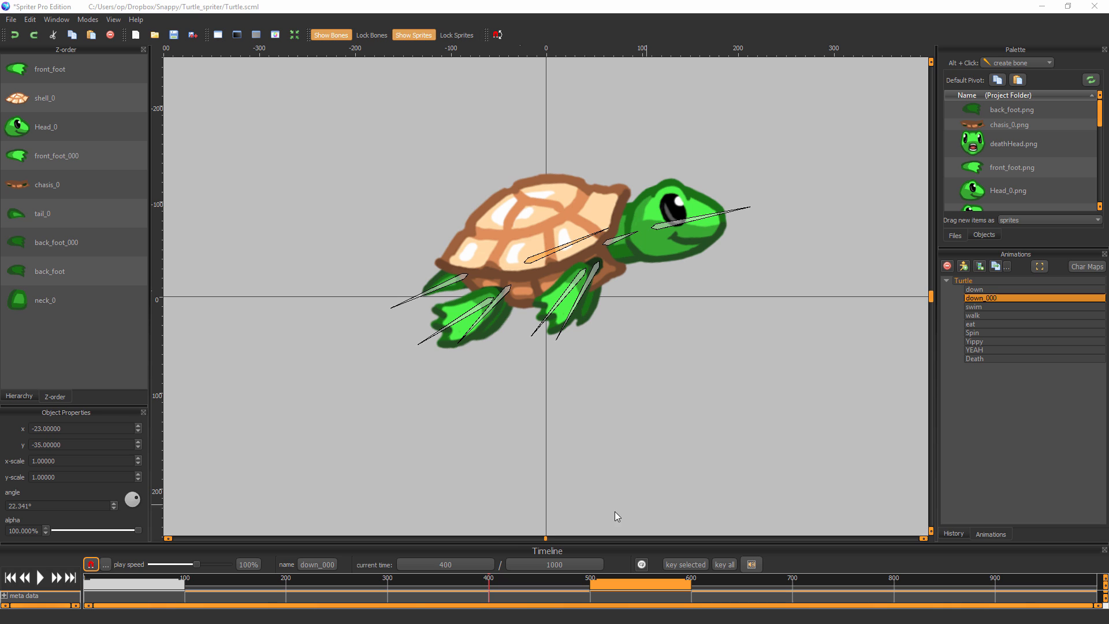
left_click(102, 564)
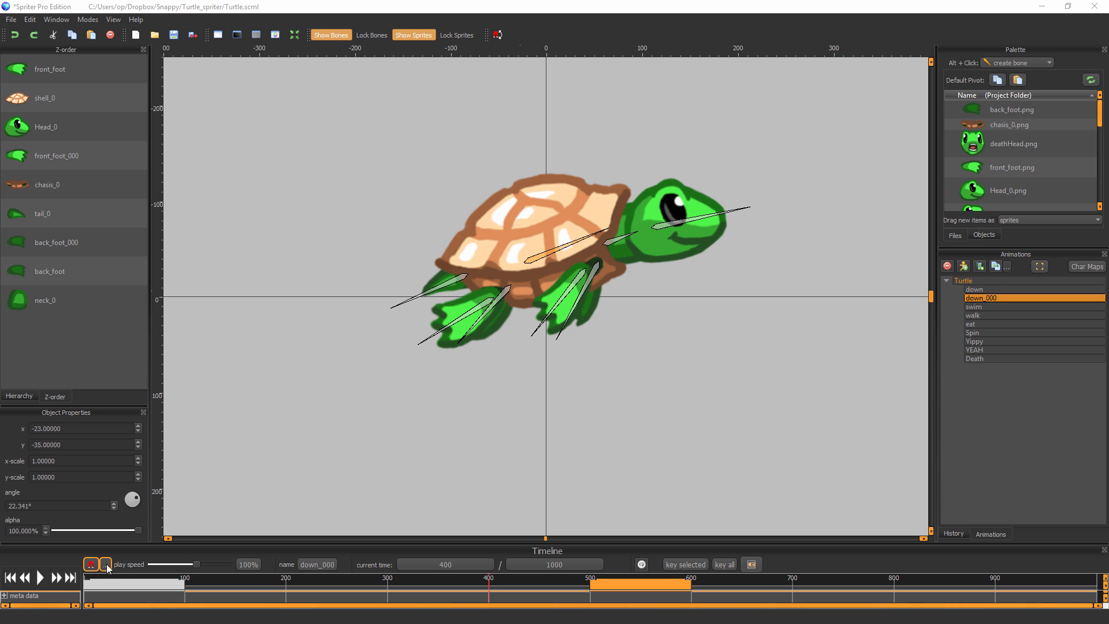
- Set snapping to ~24.00 fps, lock playback frame rate, use Snapping Frames ruler units, and confirm
left_click(105, 564)
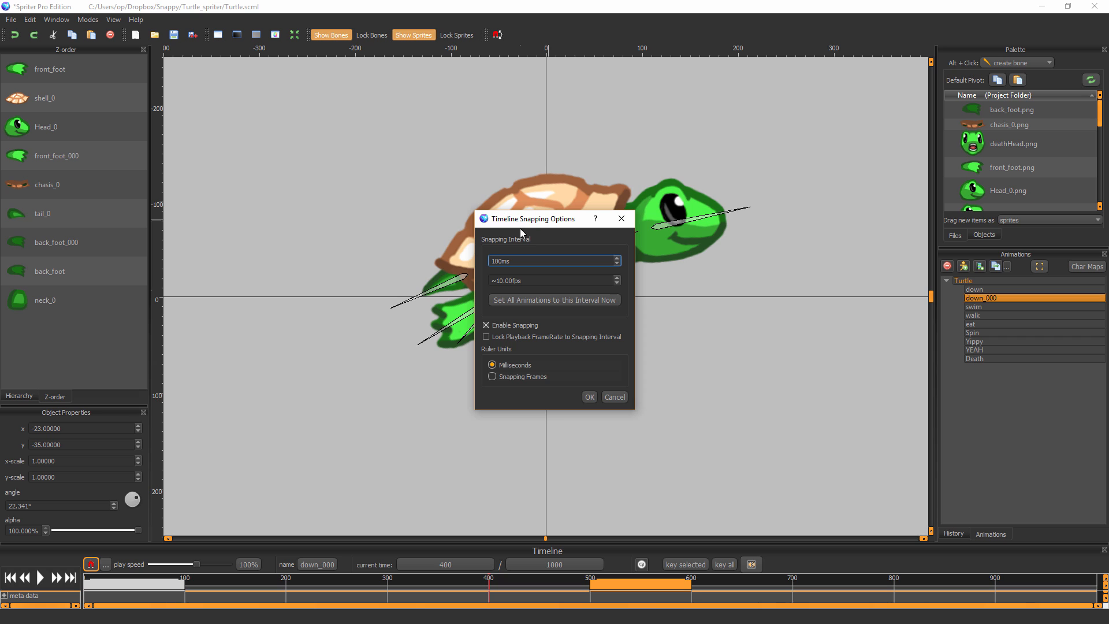
mouse_move(564, 237)
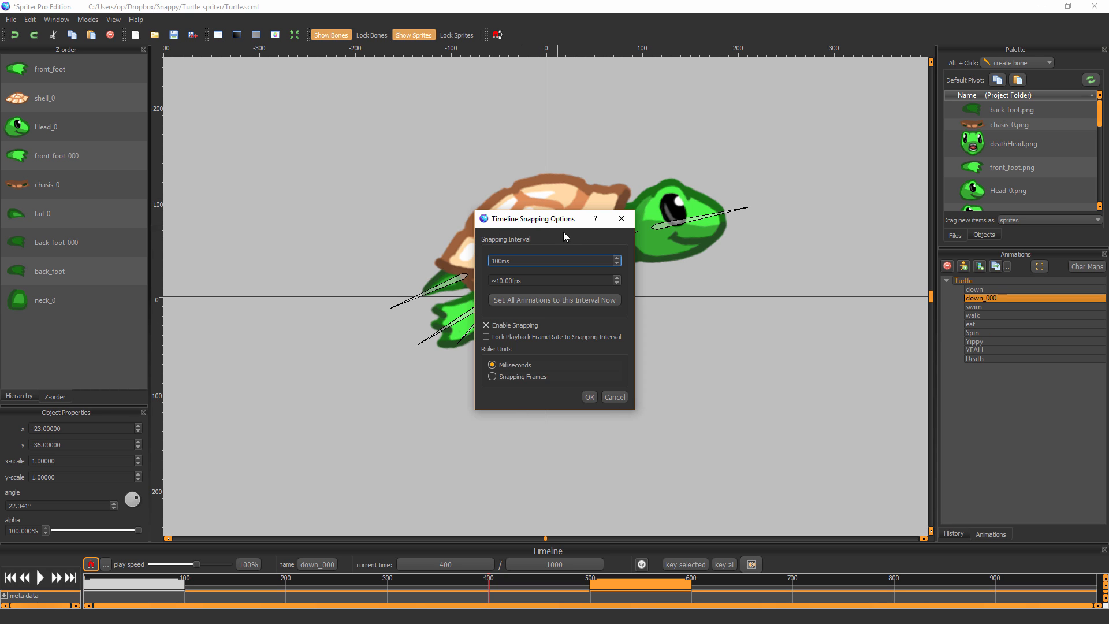
left_click(553, 260)
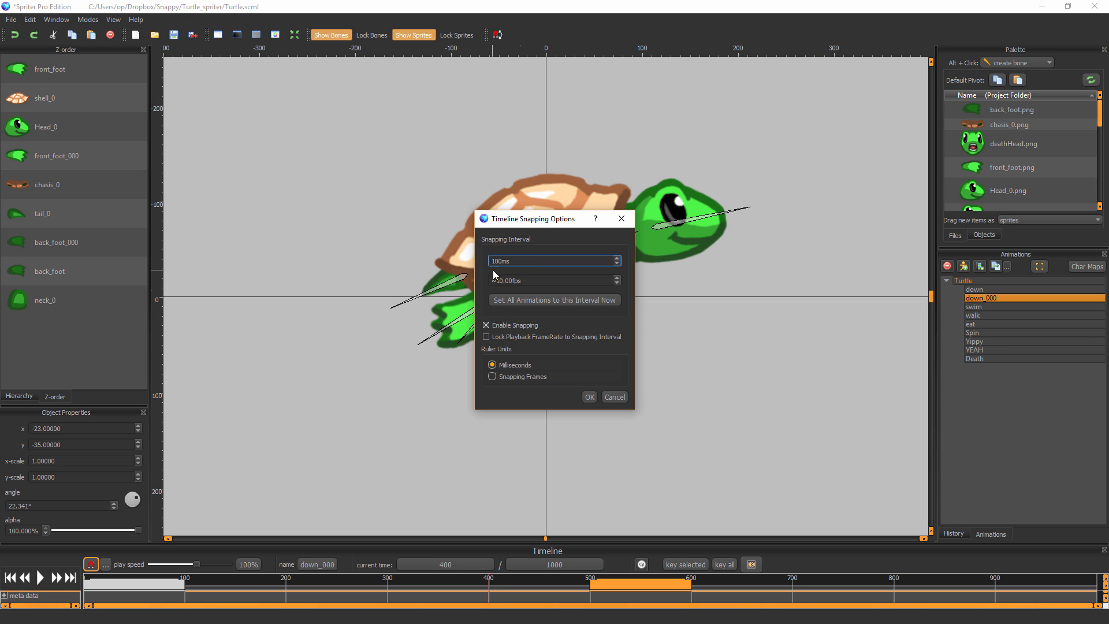
left_click(552, 260)
type("24")
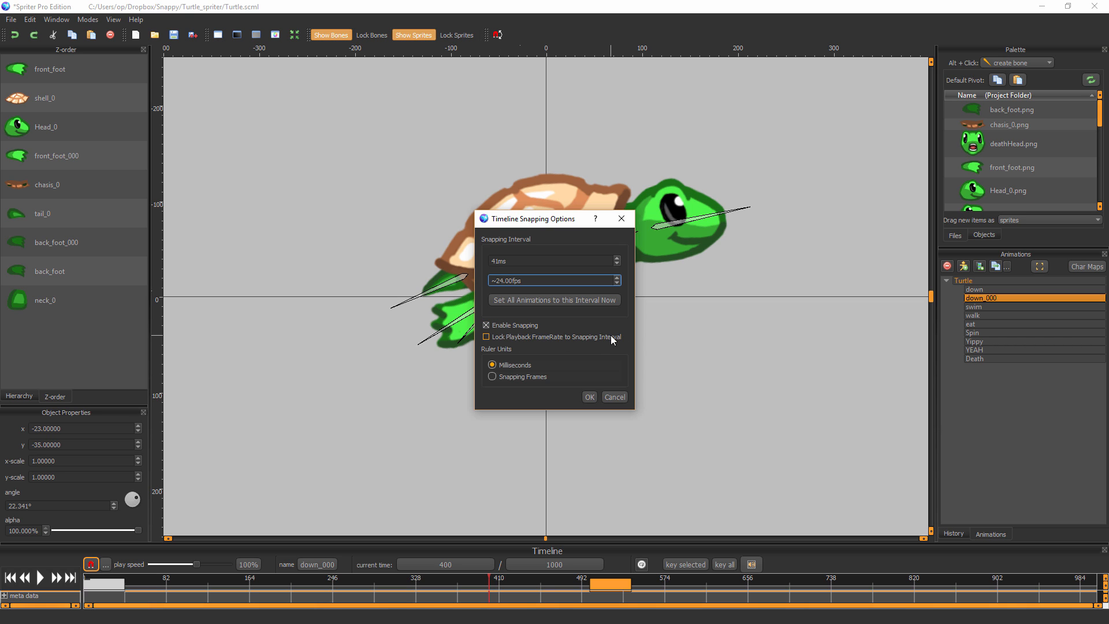
left_click(486, 336)
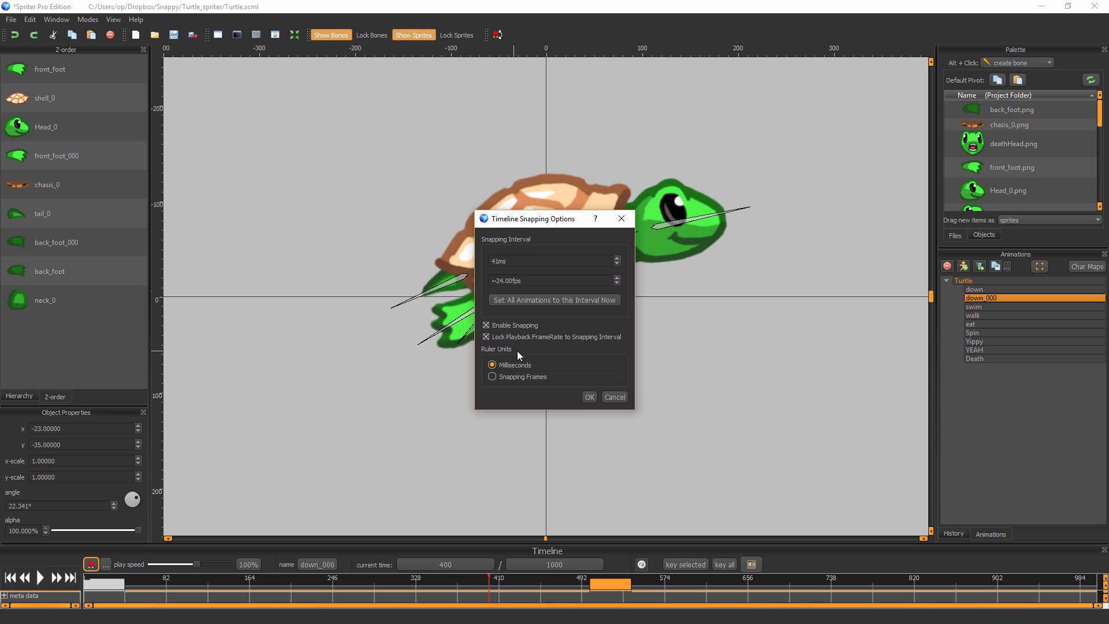
mouse_move(682, 531)
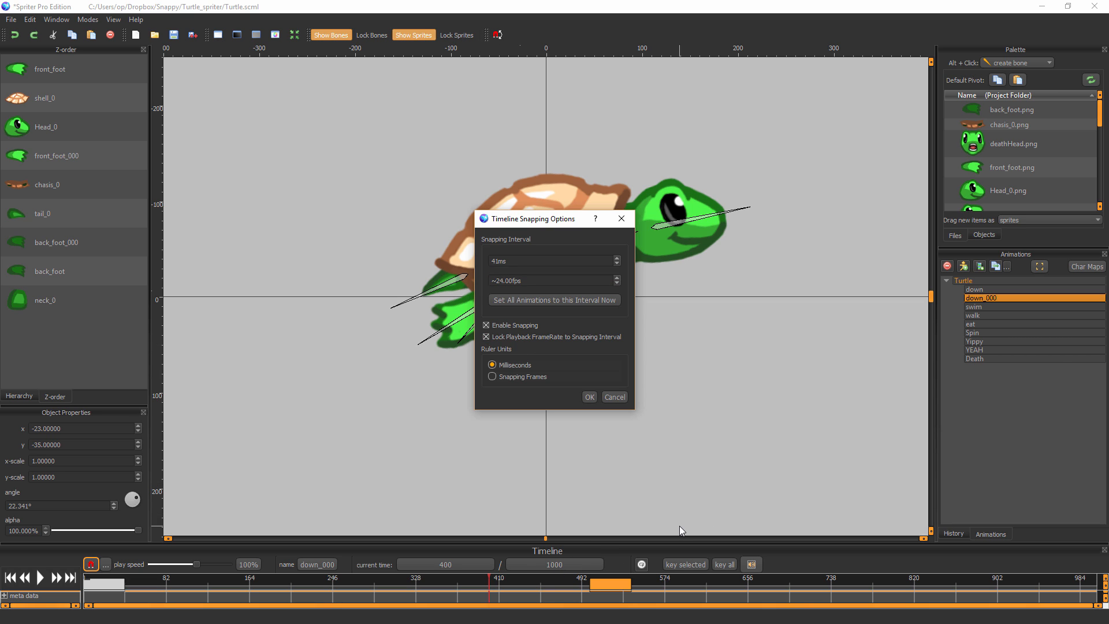
mouse_move(361, 590)
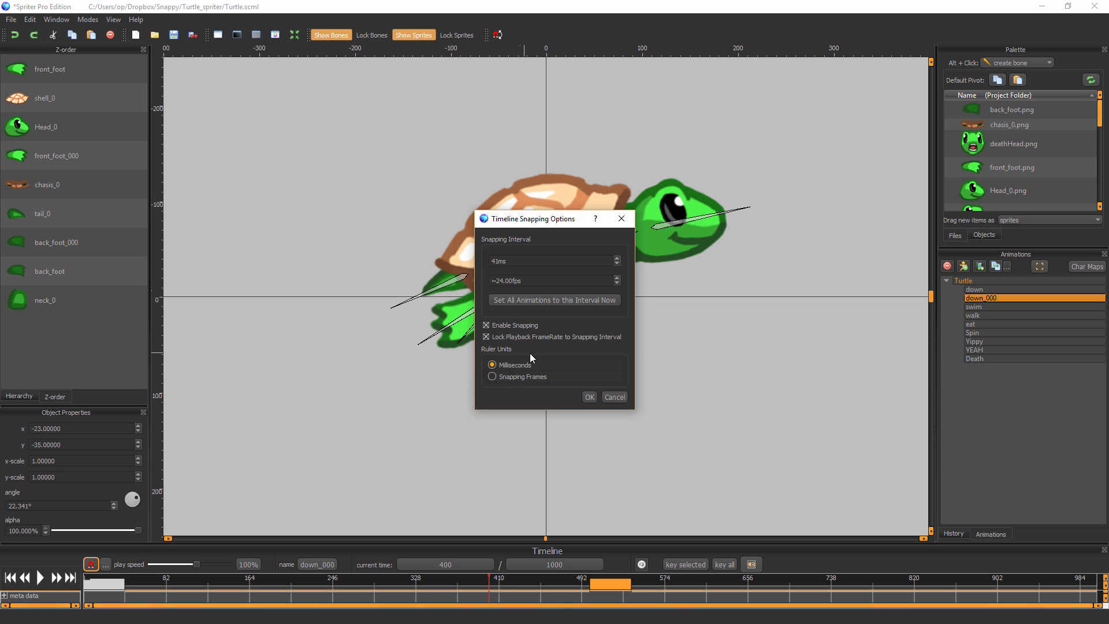
mouse_move(496, 373)
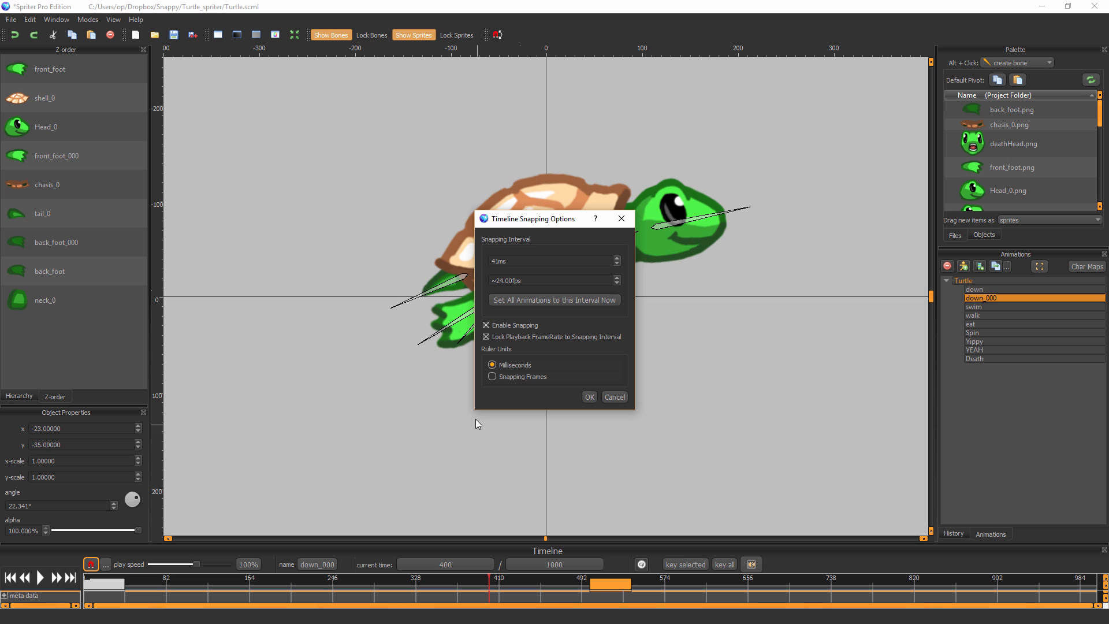
left_click(492, 376)
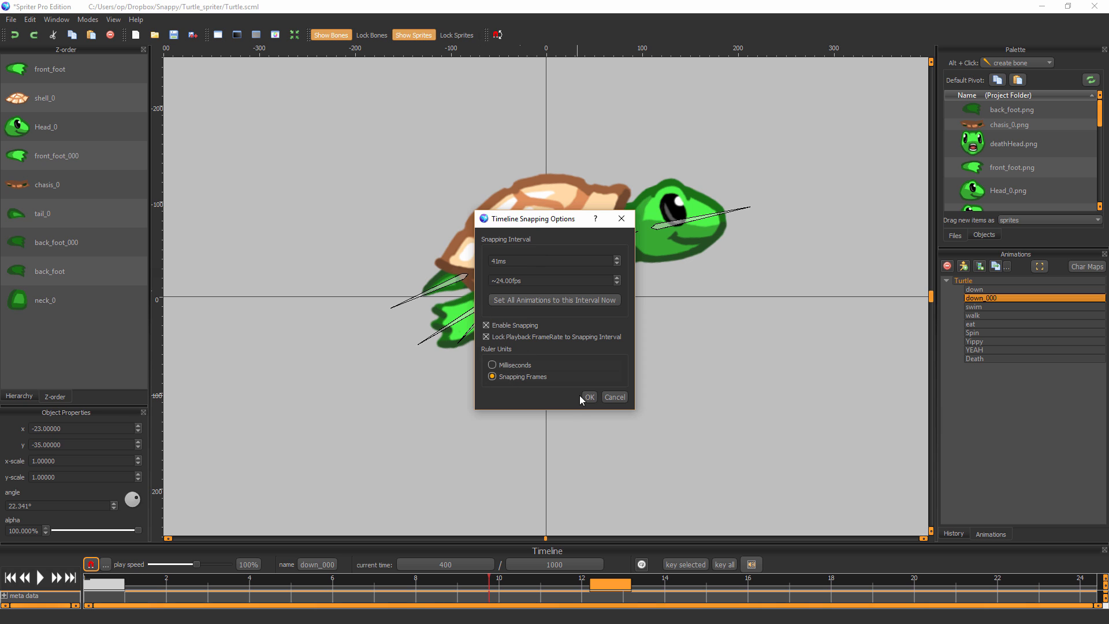
left_click(588, 396)
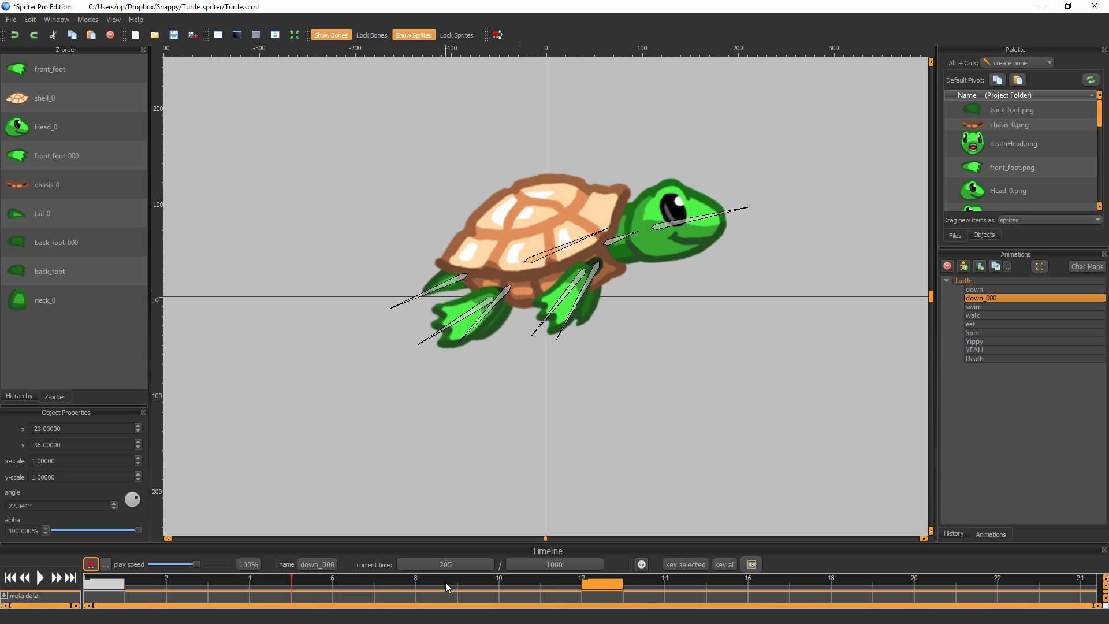
mouse_move(786, 587)
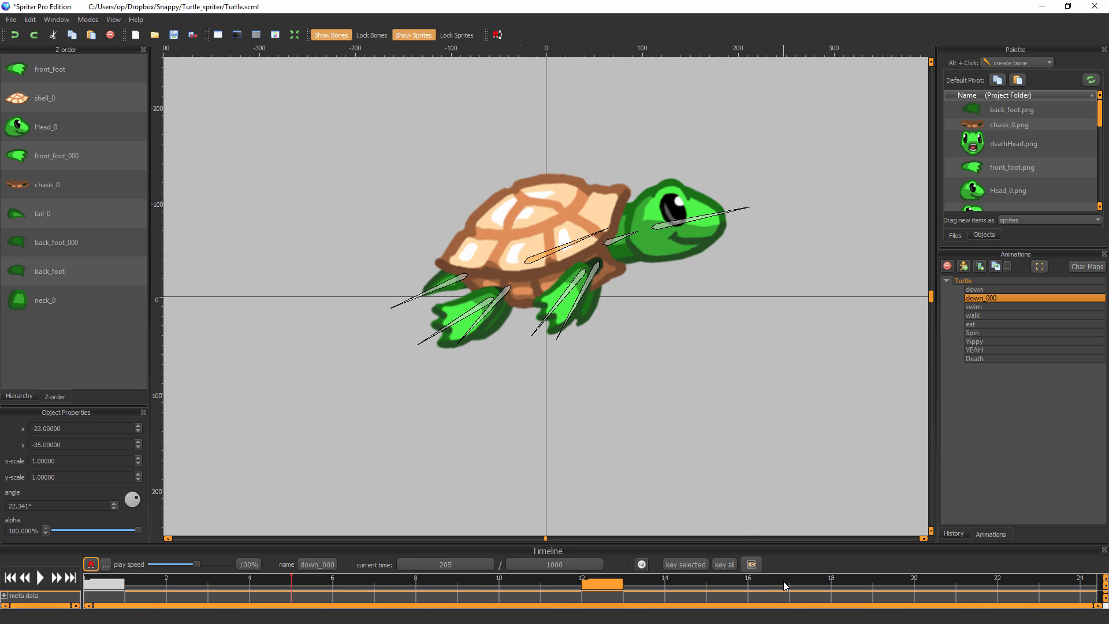